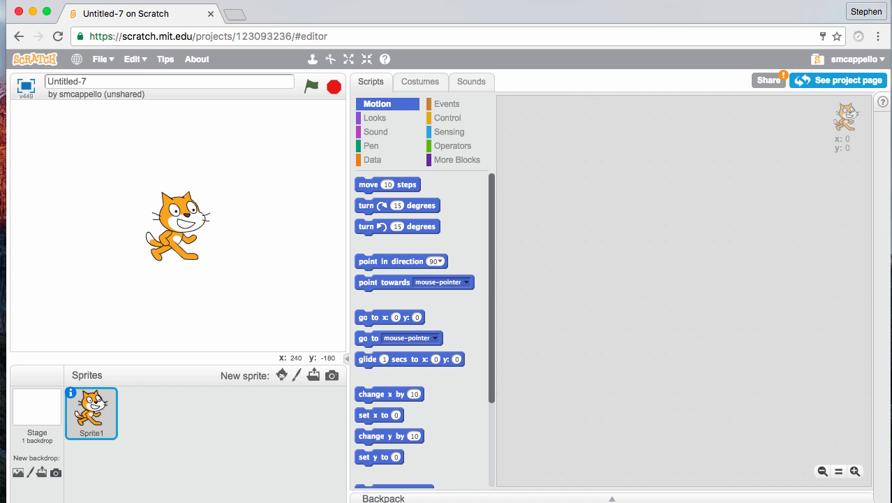
mouse_move(89, 141)
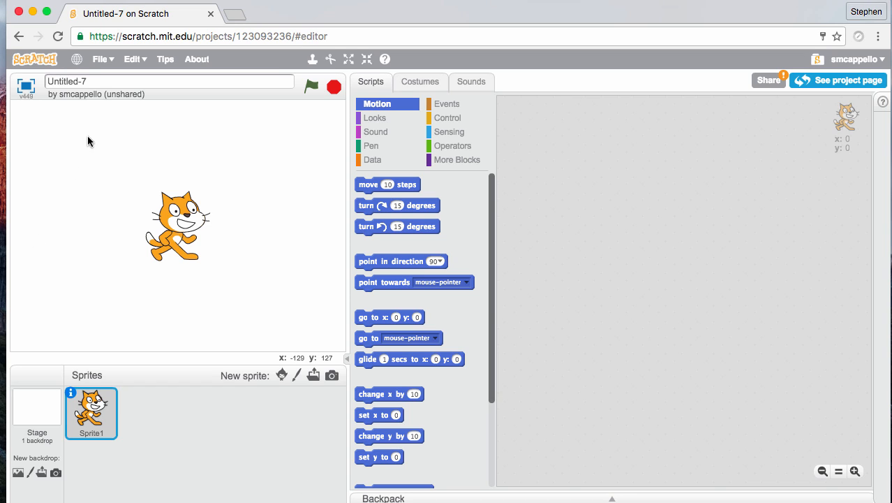
- Create a new blank project and title it 'Music Video'
left_click(101, 59)
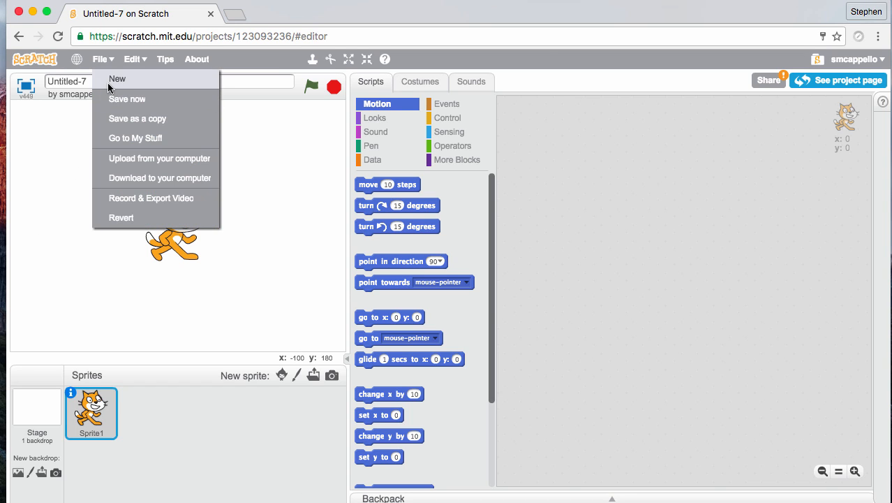
left_click(117, 78)
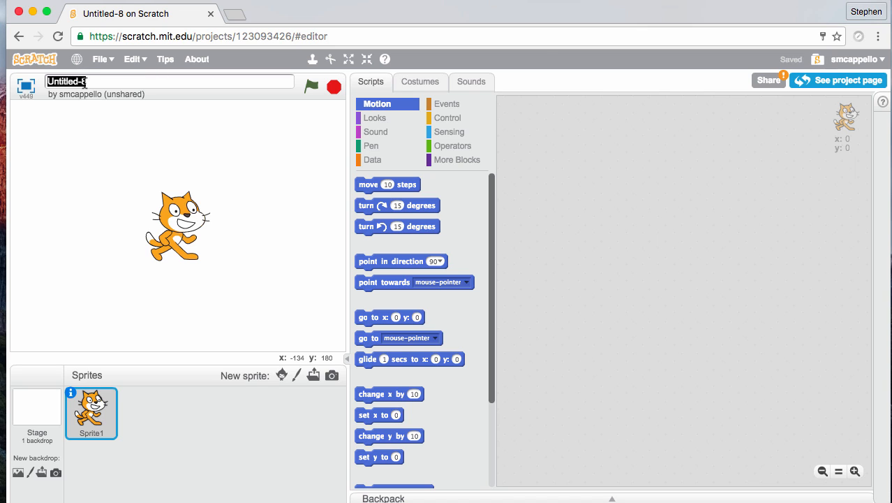
type("Music Video")
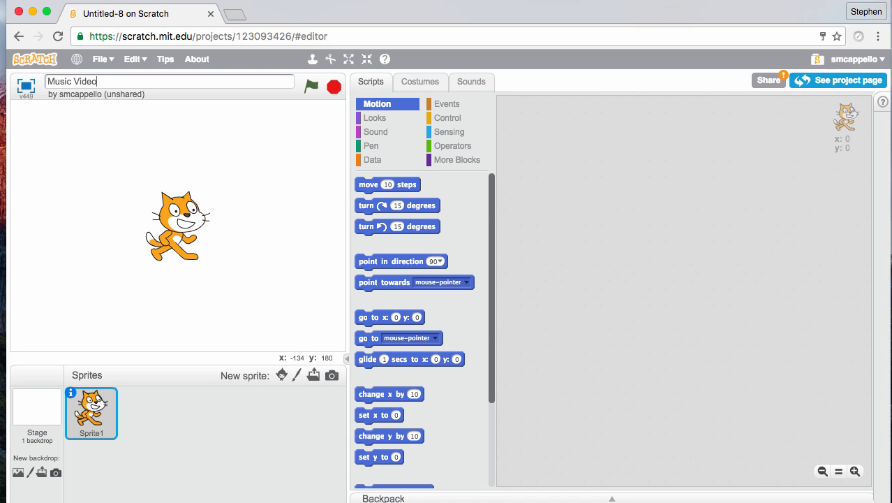
mouse_move(196, 204)
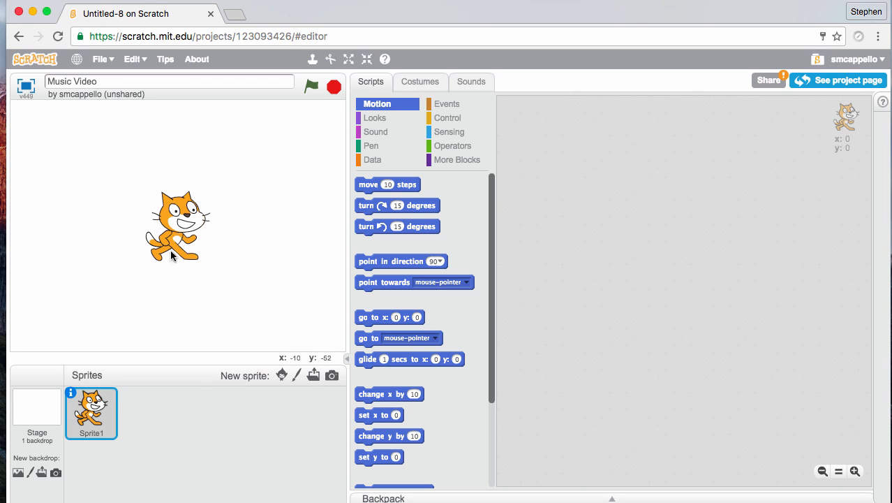
- Delete the default Sprite1 cat from the sprite list
right_click(92, 412)
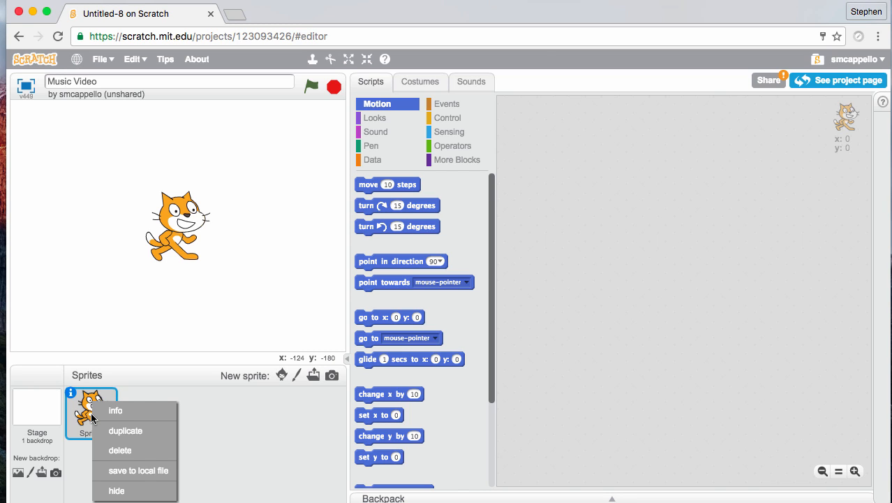
mouse_move(123, 449)
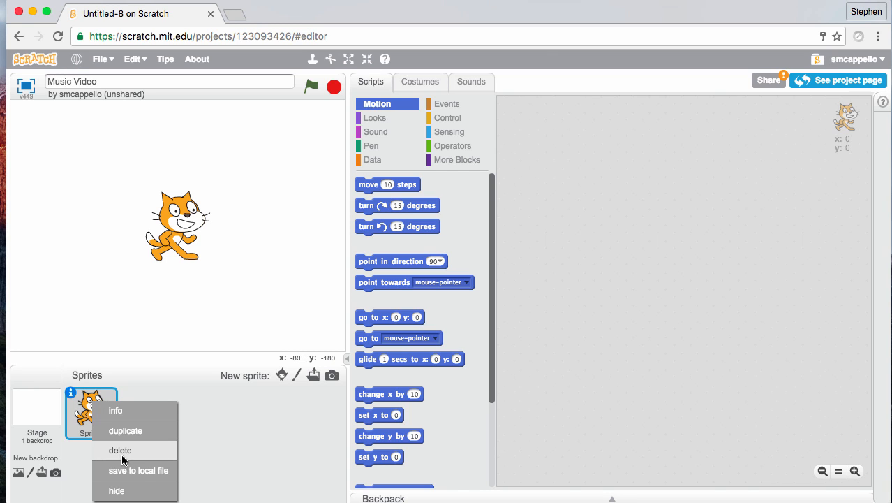
left_click(120, 449)
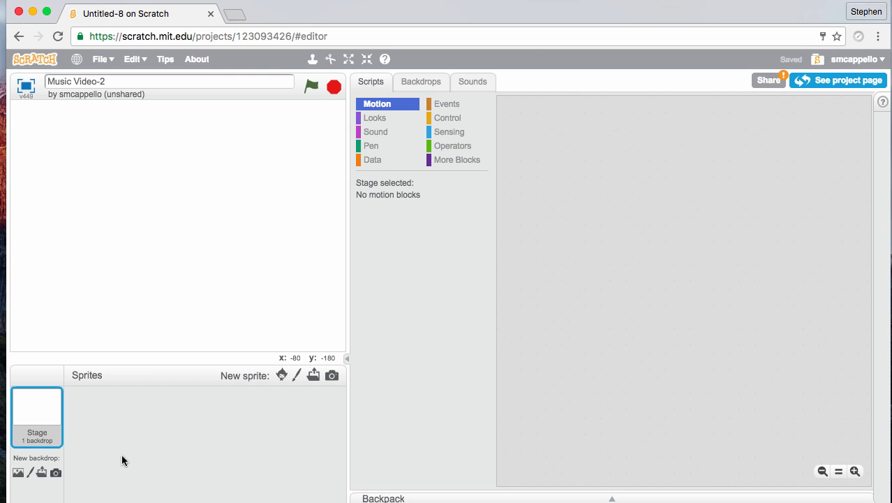
mouse_move(280, 375)
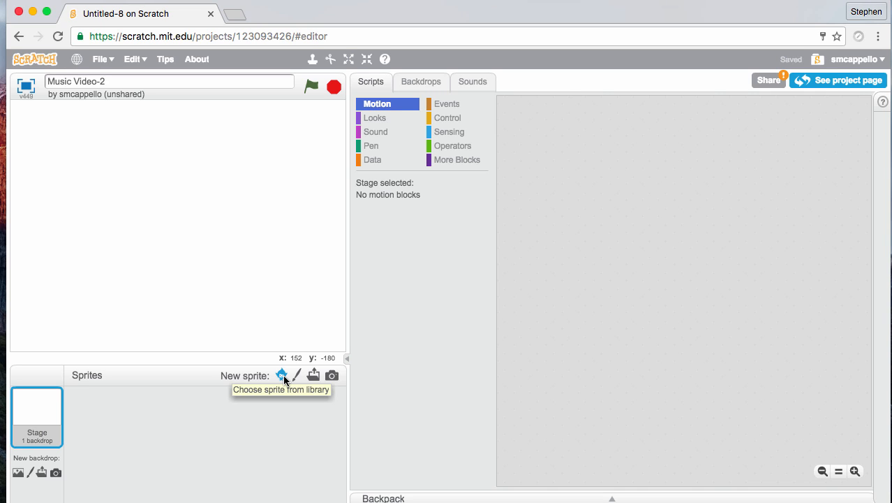
mouse_move(283, 378)
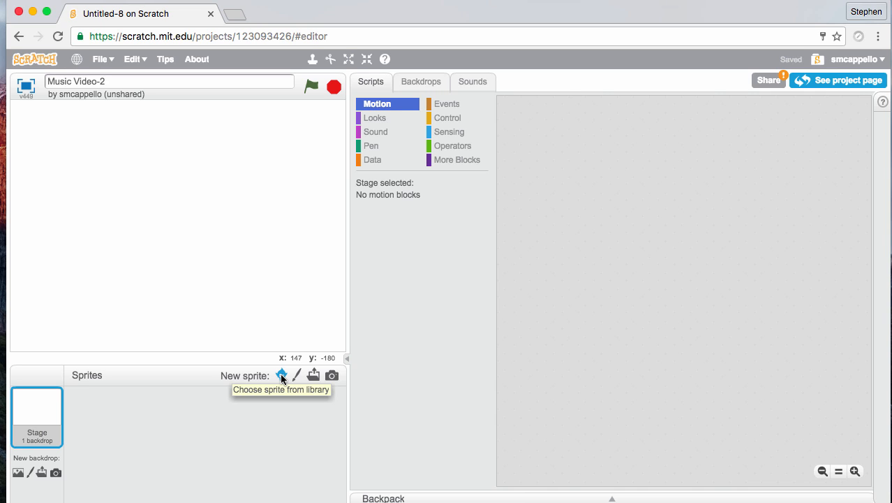
- Pick the Duck from the vector sprite library and add it
left_click(281, 376)
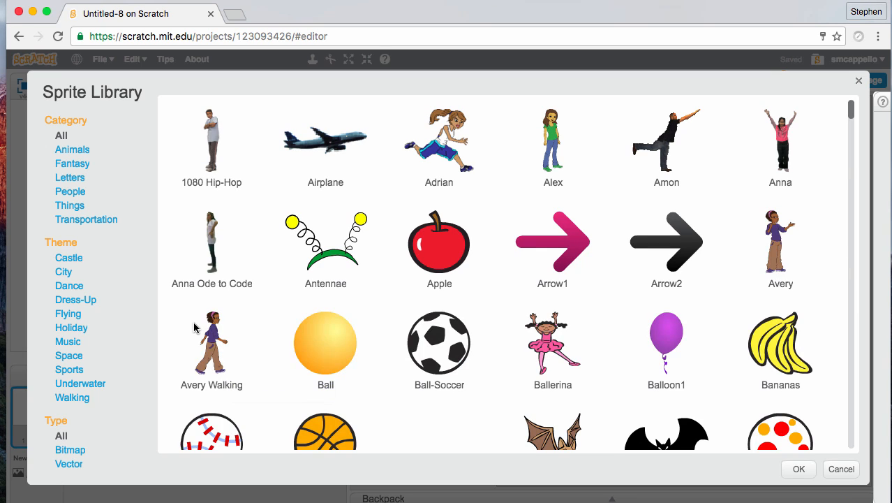
mouse_move(80, 307)
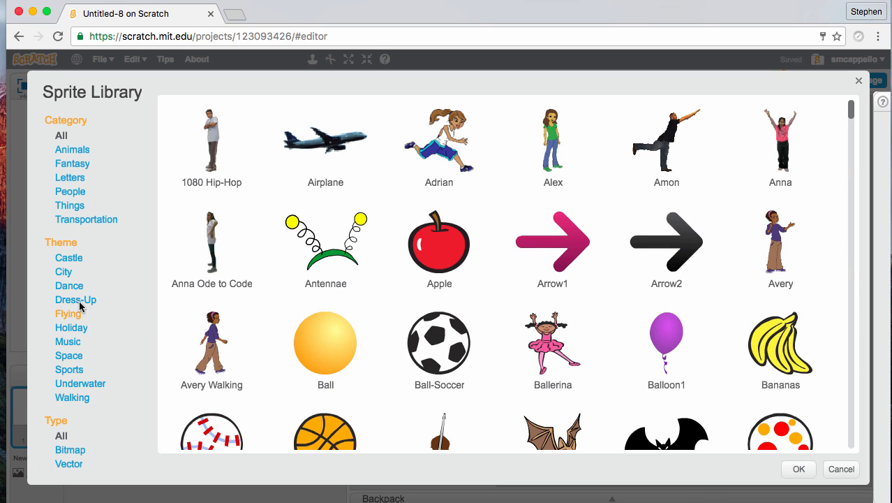
mouse_move(76, 300)
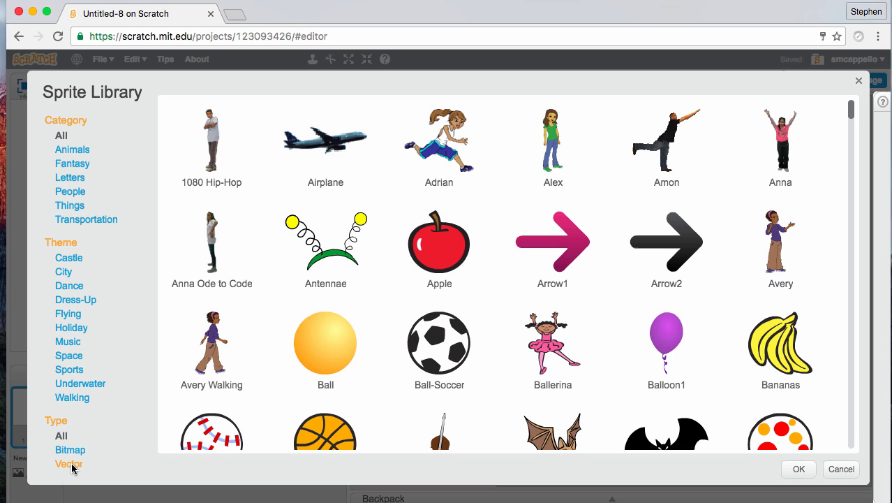
scroll("down", 3)
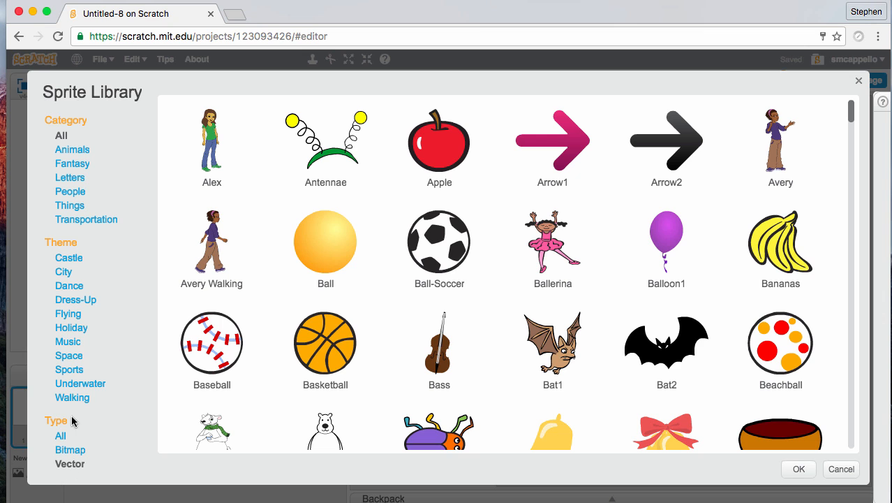
mouse_move(354, 250)
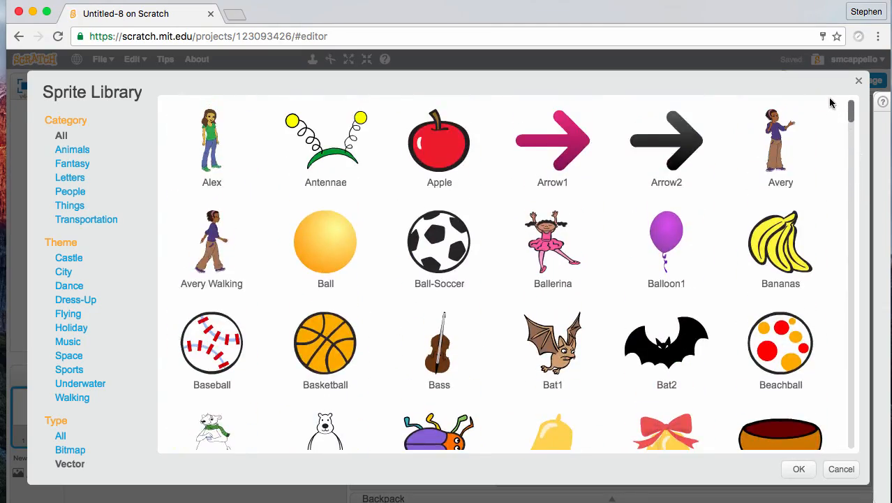
scroll("down", 3)
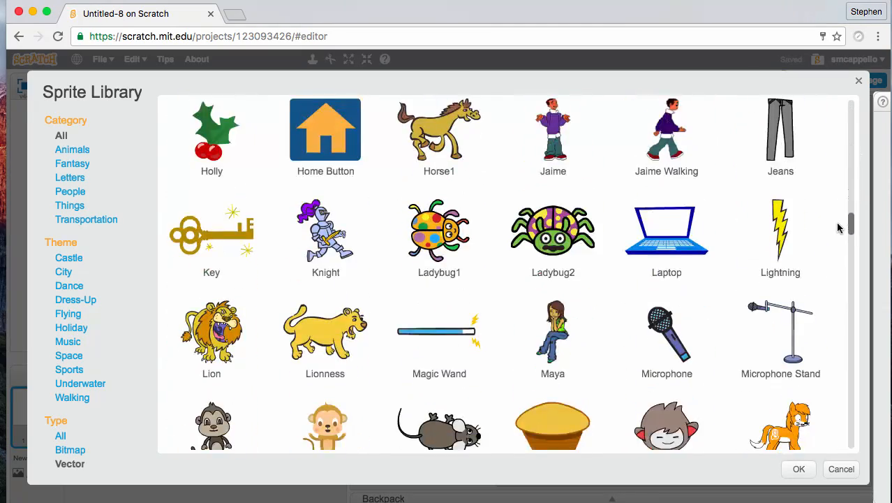
scroll("down", 3)
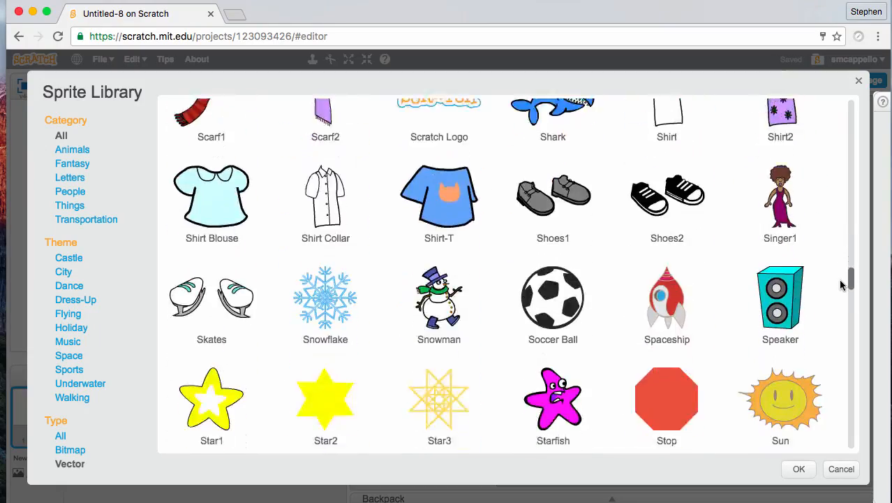
scroll("down", 3)
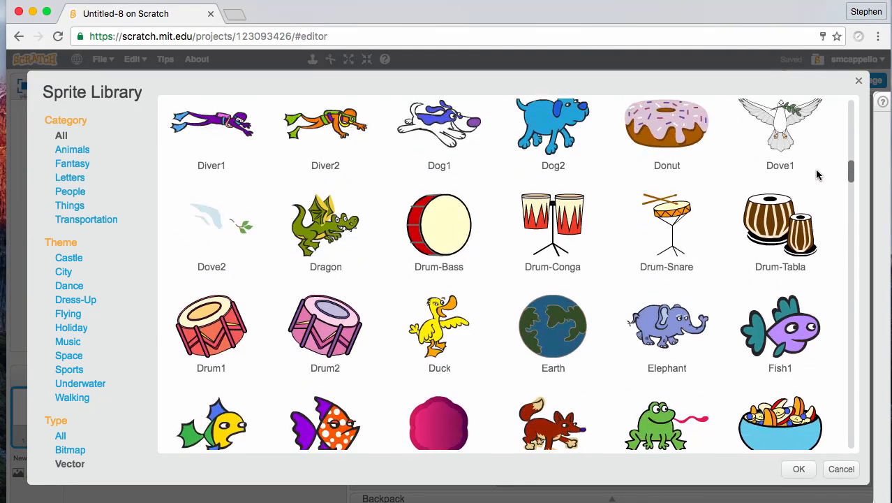
left_click(439, 332)
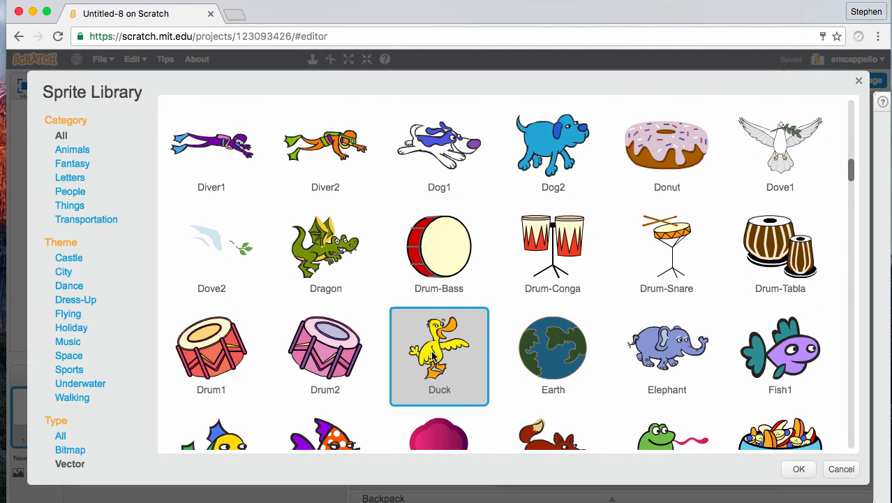
left_click(798, 469)
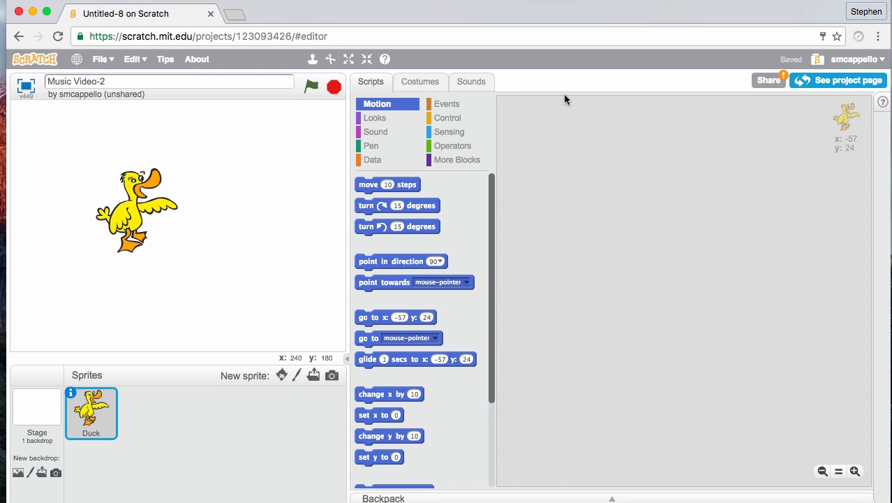
mouse_move(402, 81)
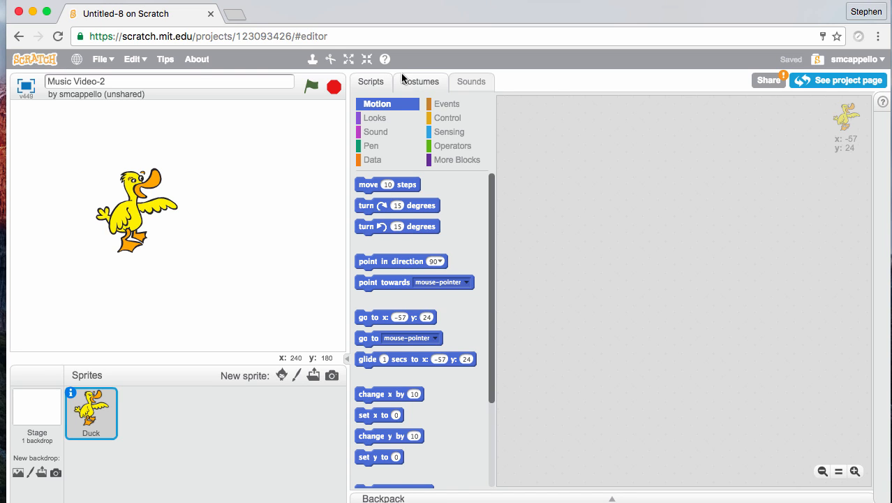
mouse_move(180, 199)
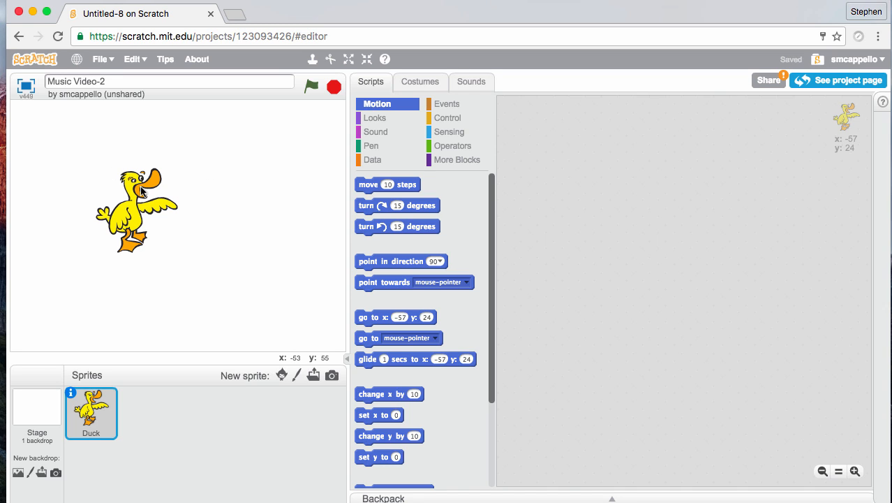
mouse_move(144, 197)
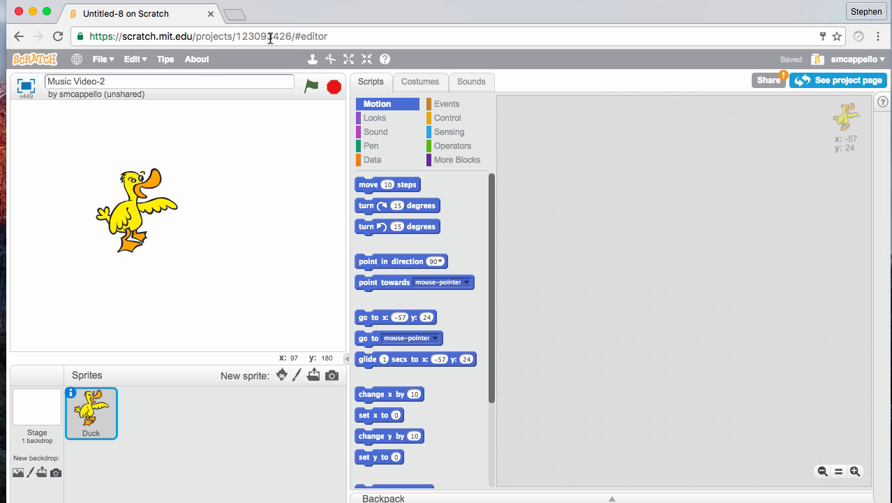
mouse_move(161, 228)
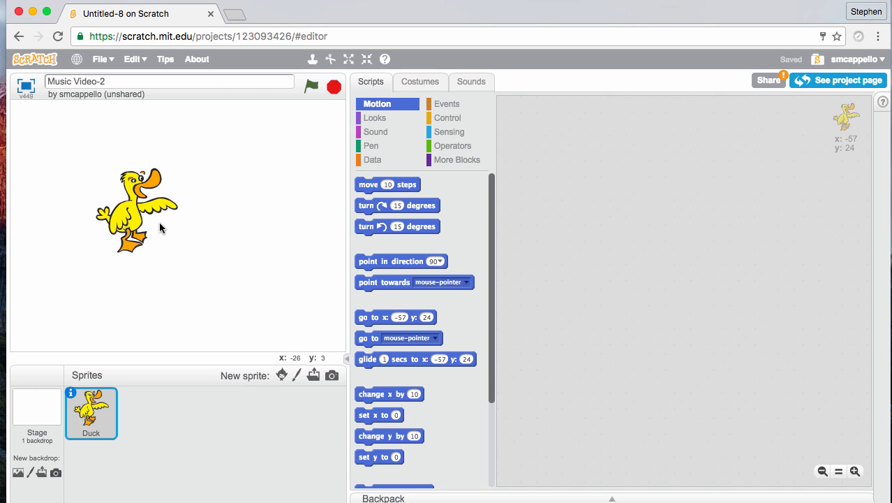
- Switch to the Costumes tab to edit the duck vector costume
left_click(419, 82)
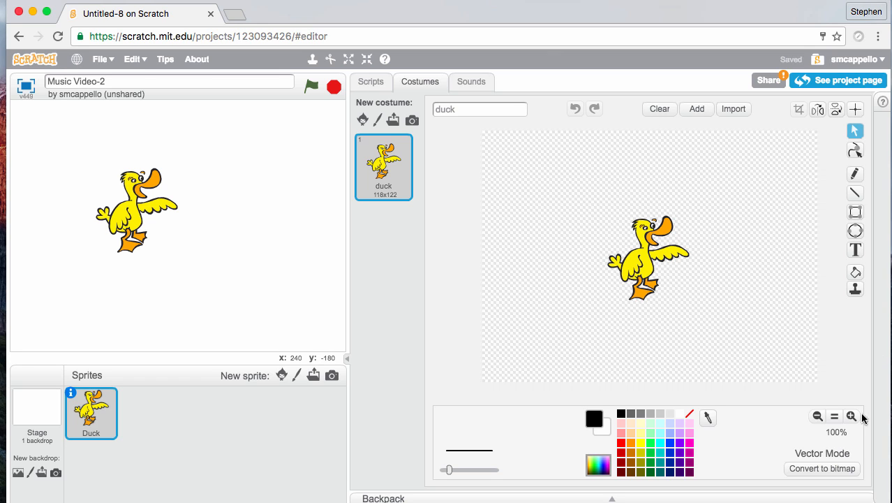
- Zoom the duck costume to 200%, select it and ungroup it into parts
left_click(852, 416)
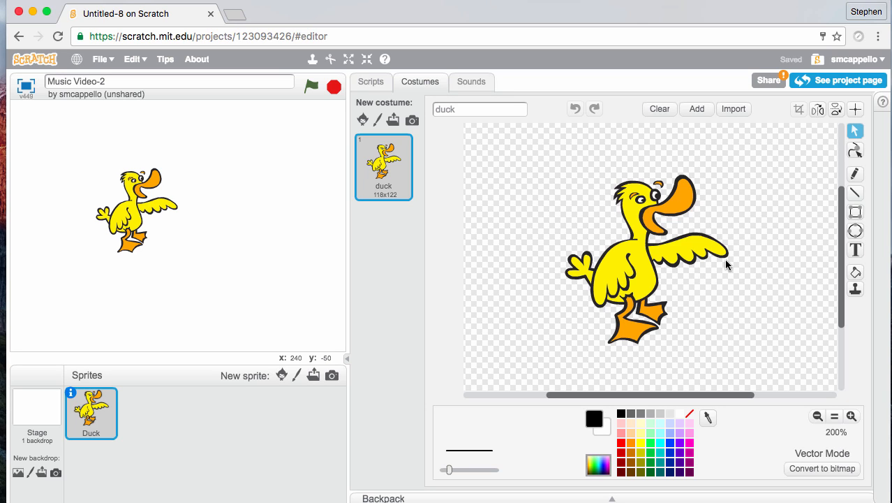
left_click(645, 266)
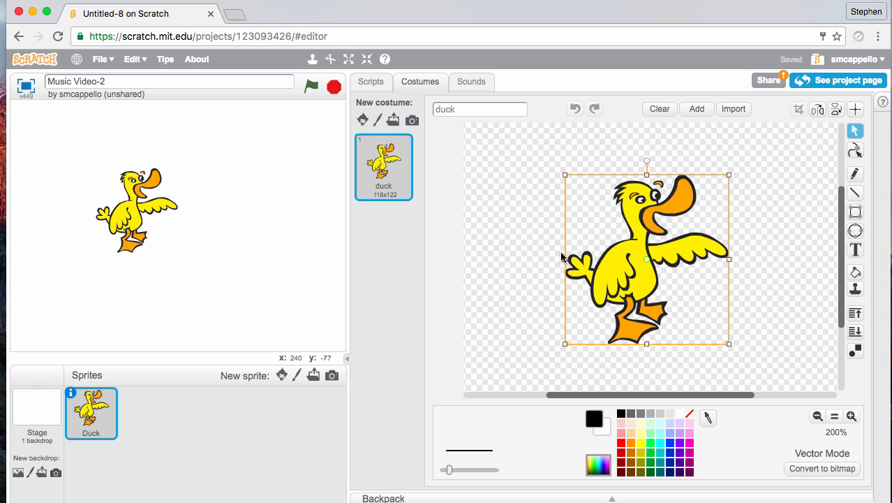
mouse_move(695, 234)
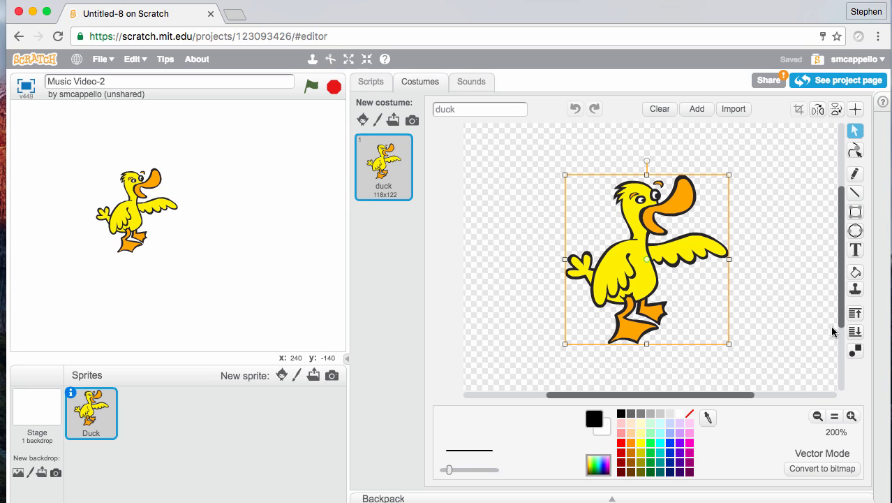
mouse_move(855, 351)
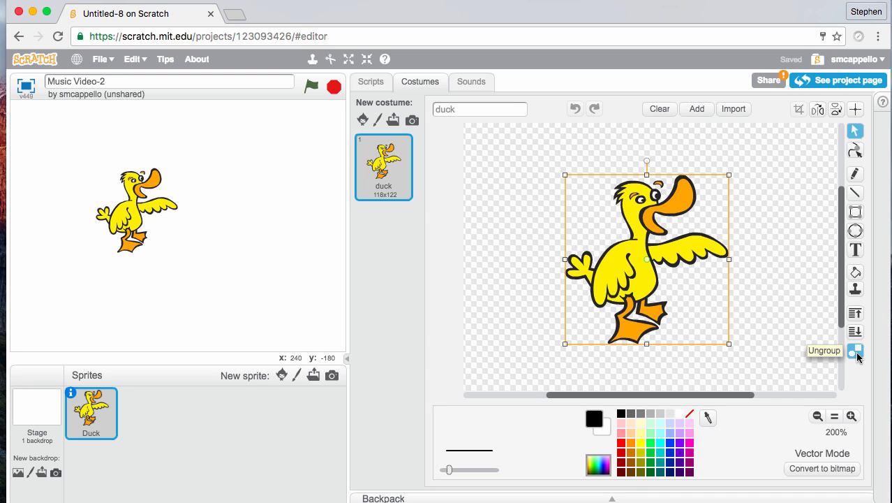
left_click(855, 351)
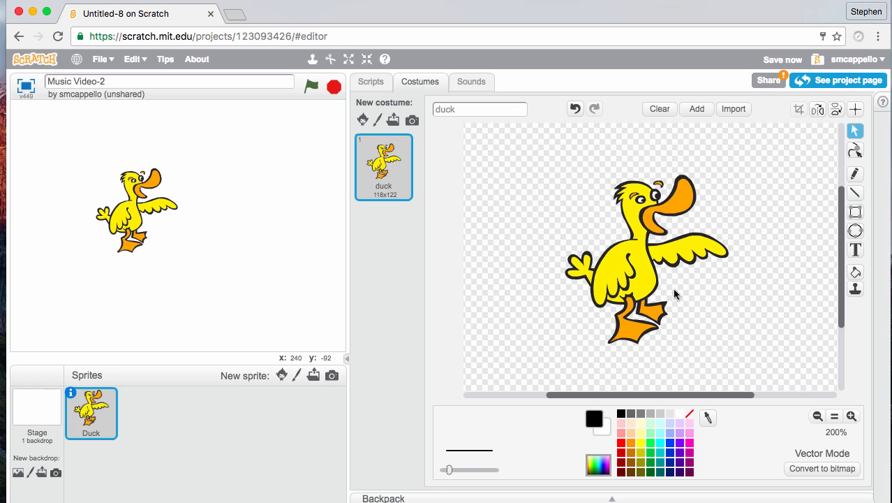
mouse_move(685, 258)
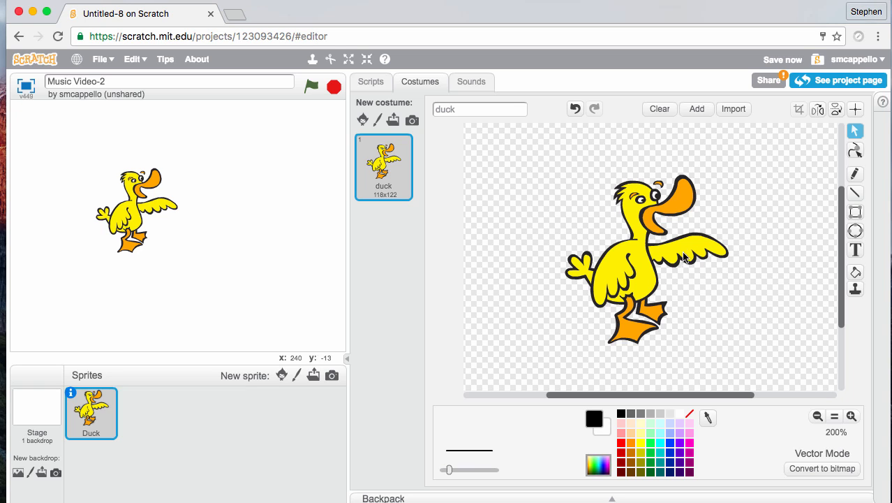
left_click(685, 257)
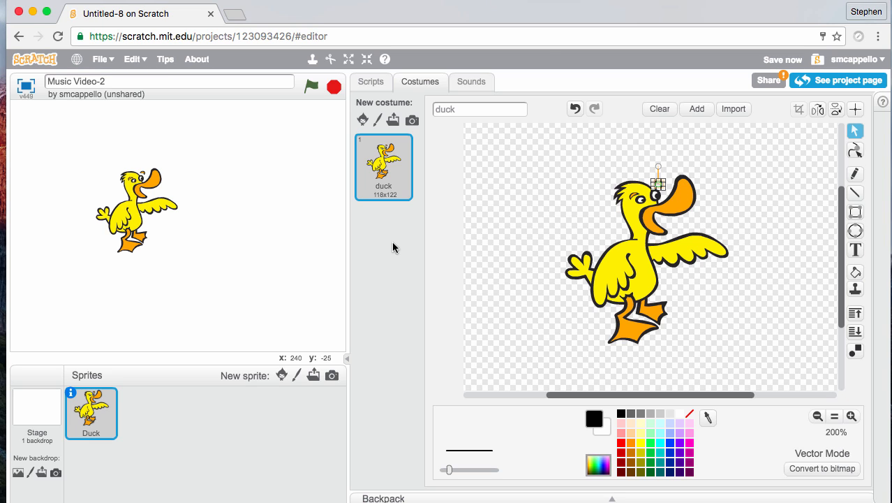
- Duplicate the duck costume and rotate its wing, foot and leg into a kicking pose
right_click(385, 166)
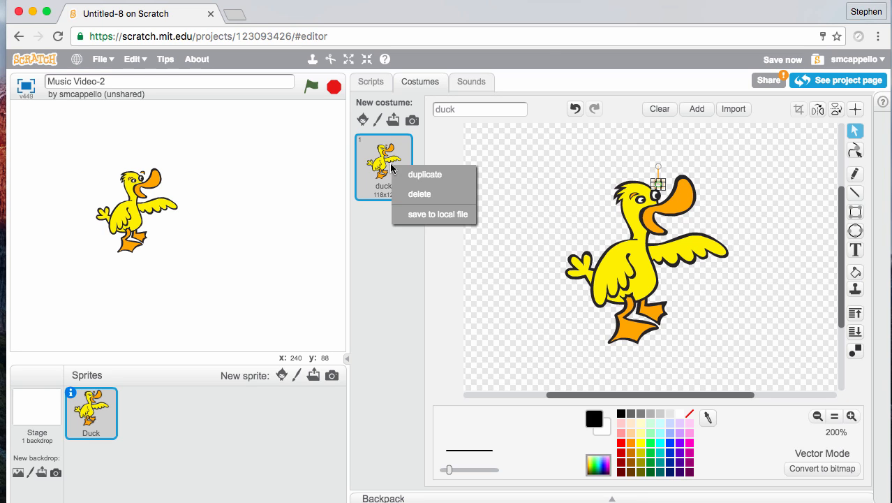
left_click(425, 175)
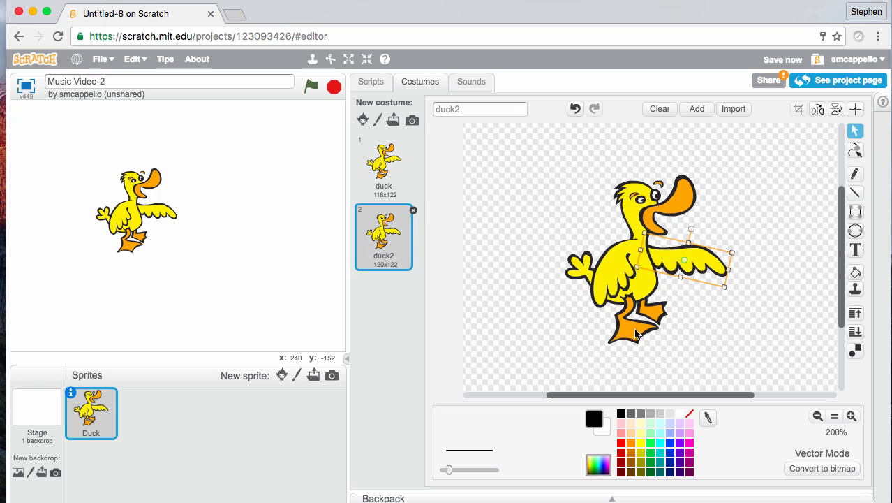
left_click_drag(684, 259, 638, 321)
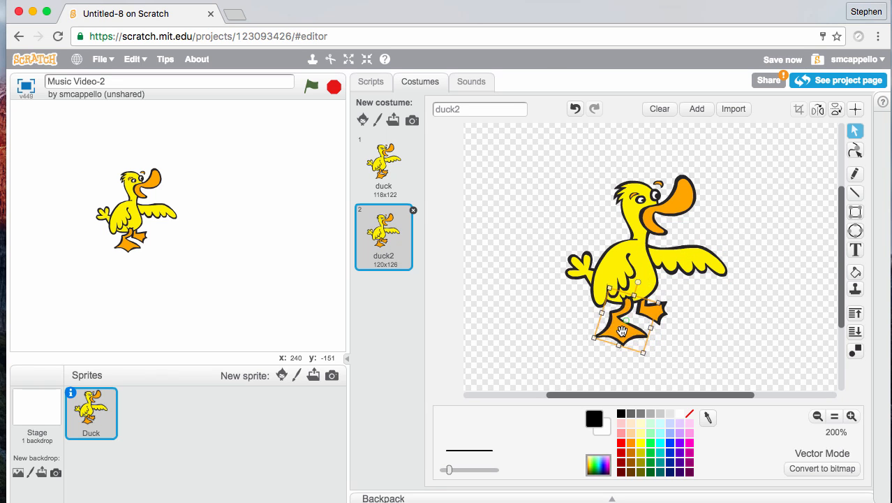
left_click_drag(622, 332, 653, 307)
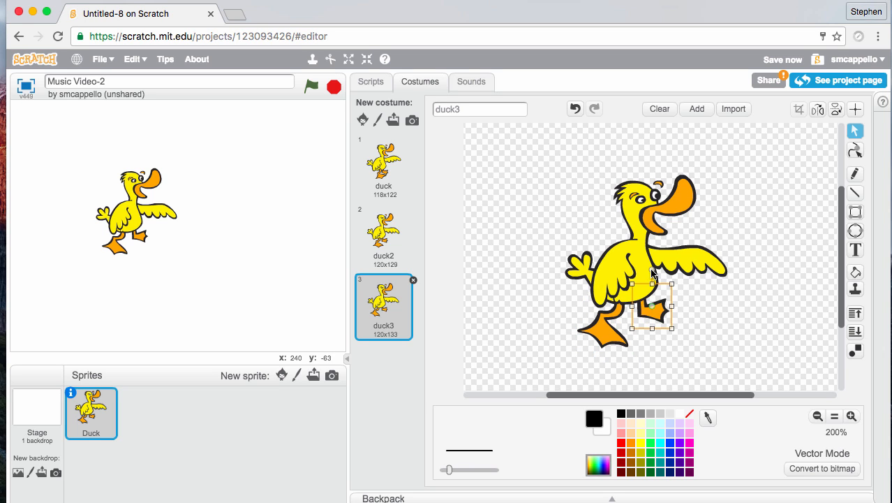
left_click_drag(652, 307, 661, 314)
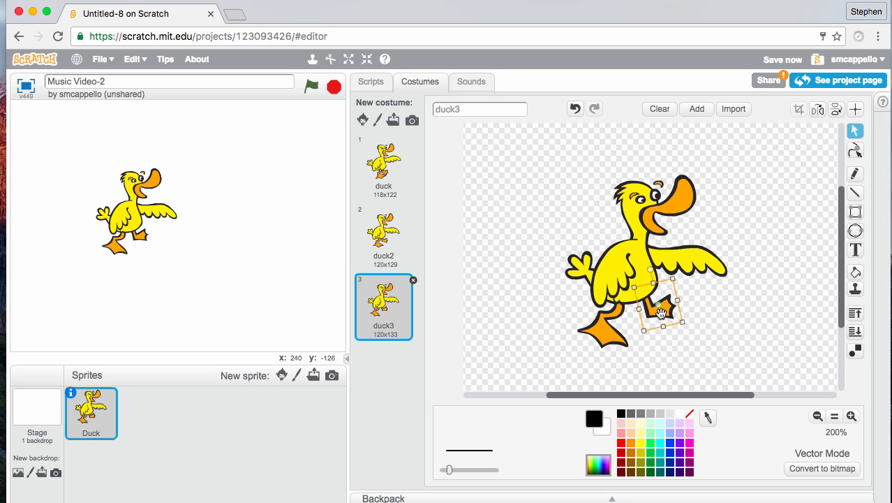
left_click_drag(661, 314, 614, 272)
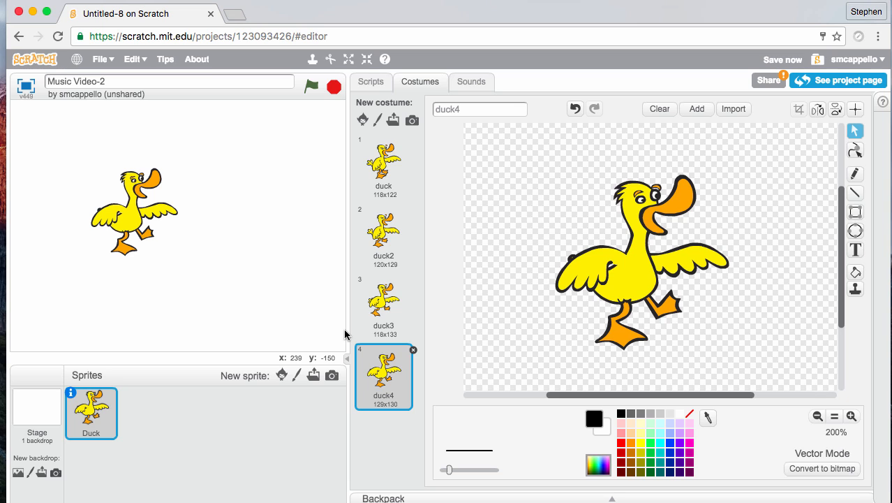
mouse_move(319, 103)
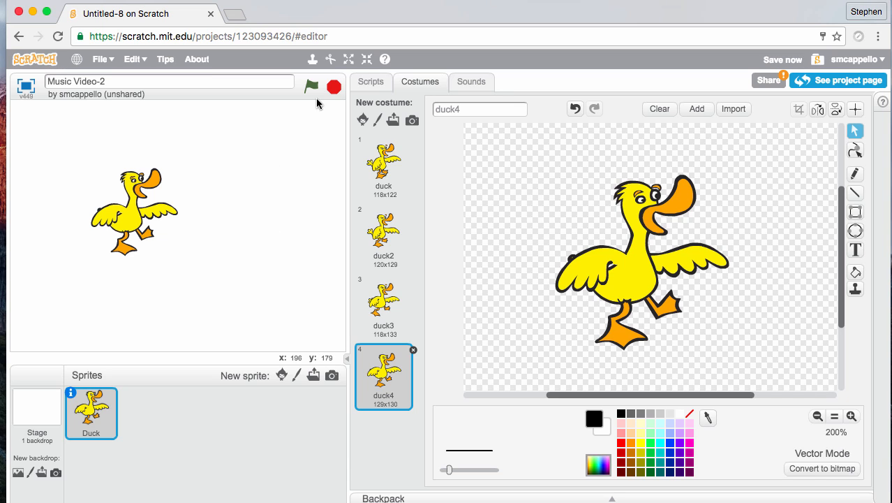
mouse_move(354, 89)
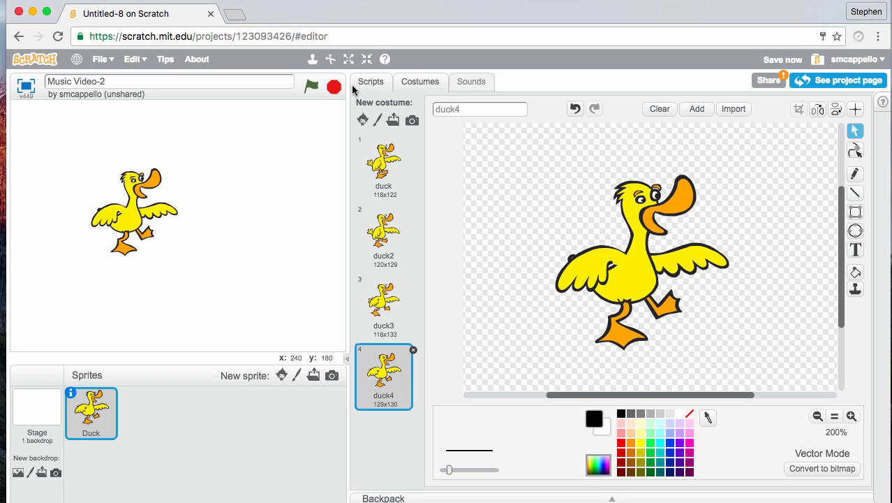
- Switch to the Duck sprite's Scripts tab with its empty script canvas
left_click(370, 82)
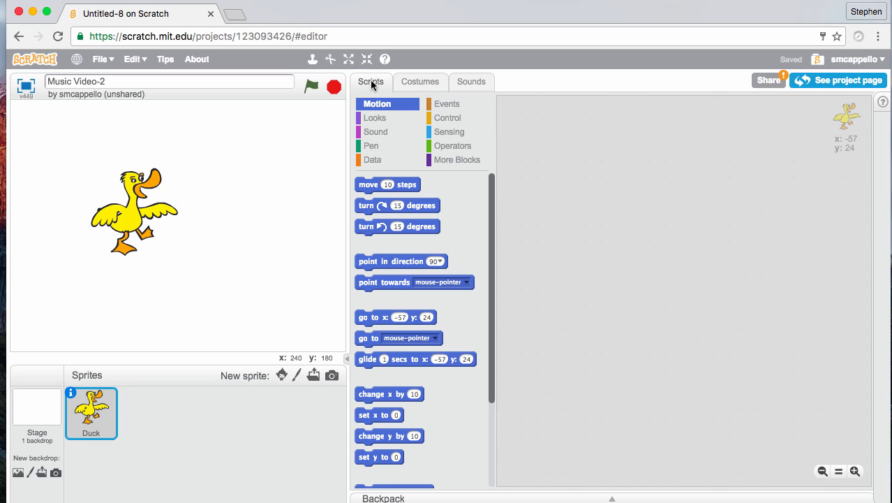
mouse_move(392, 77)
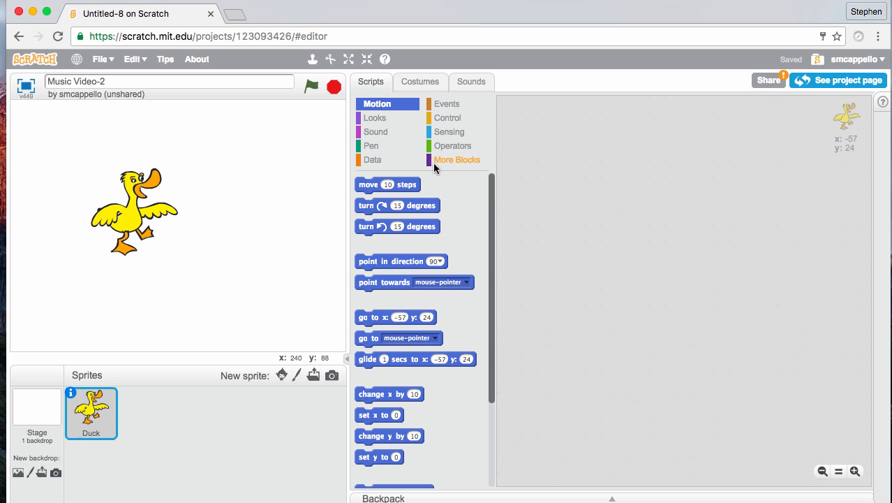
- Make a More Blocks custom block named 'Dance'
left_click(457, 159)
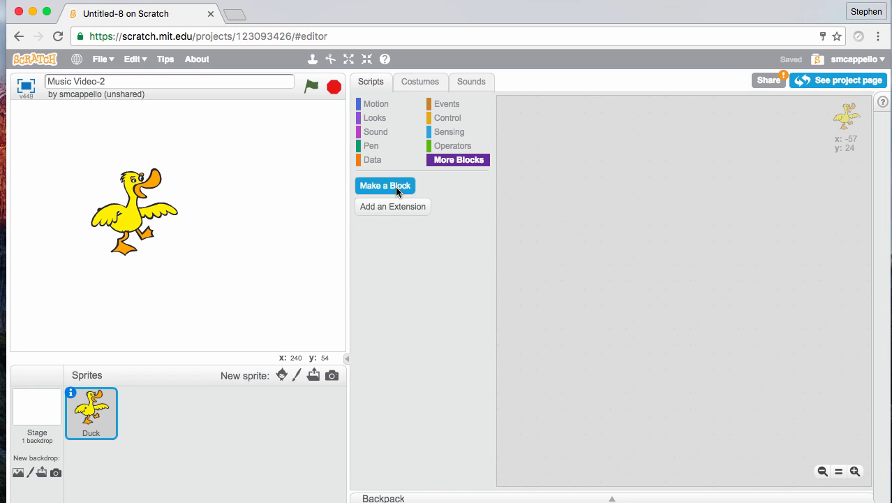
left_click(385, 185)
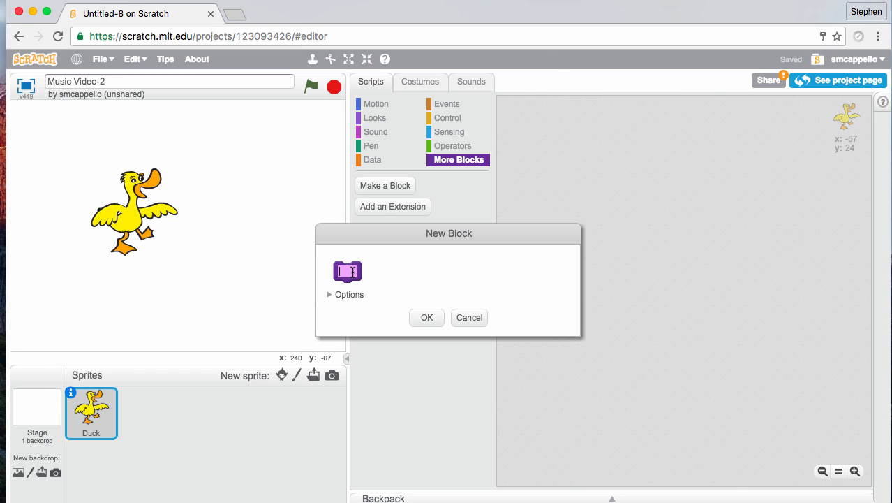
type("Dance")
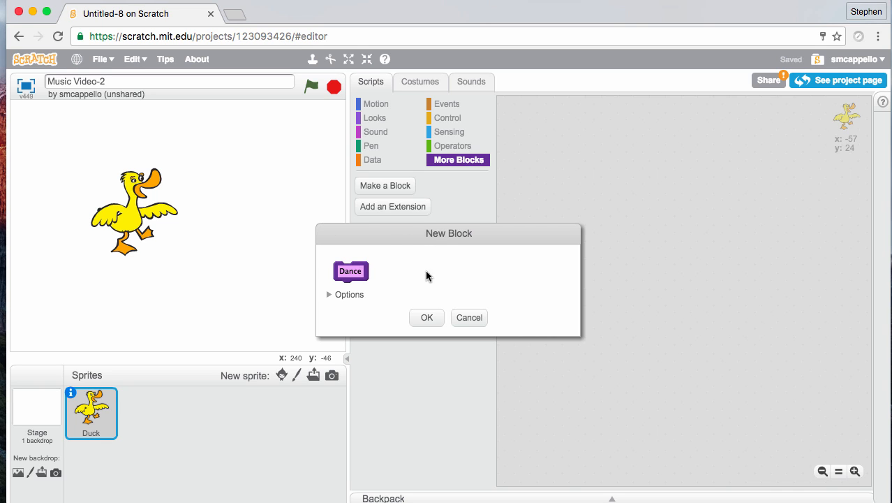
left_click(427, 317)
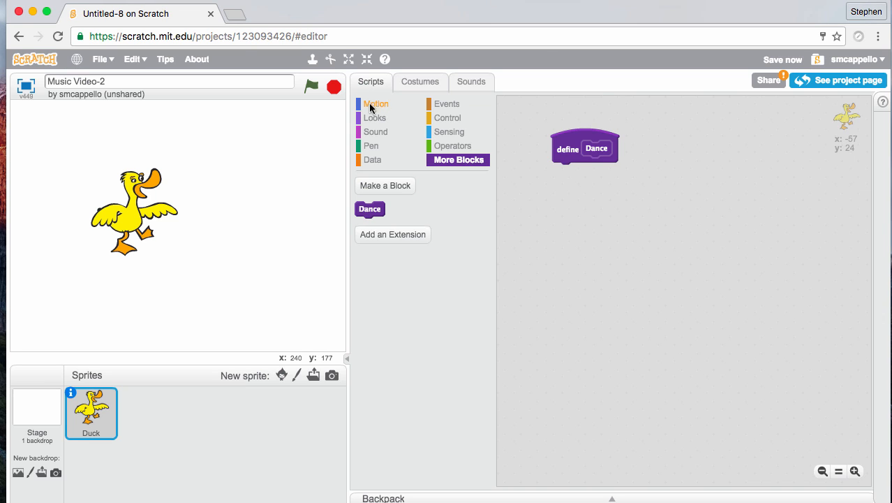
- Attach Looks blocks show and set size to 150% under define Dance
left_click(375, 117)
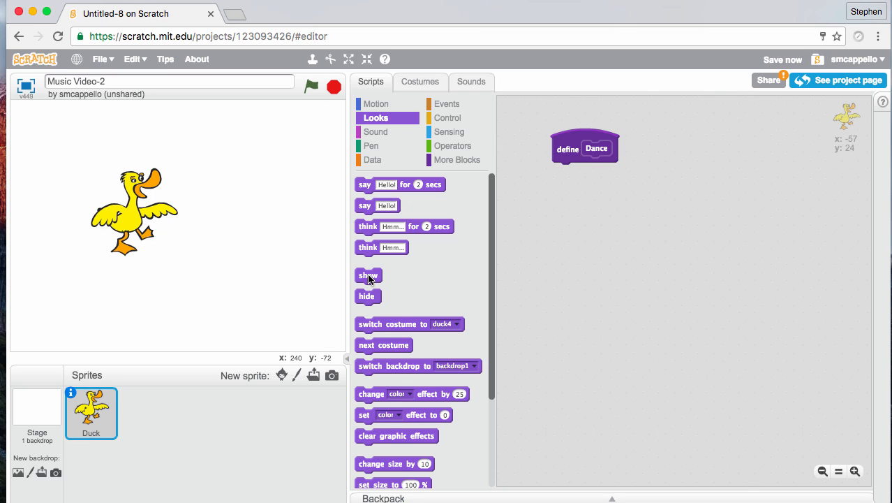
left_click_drag(368, 275, 565, 169)
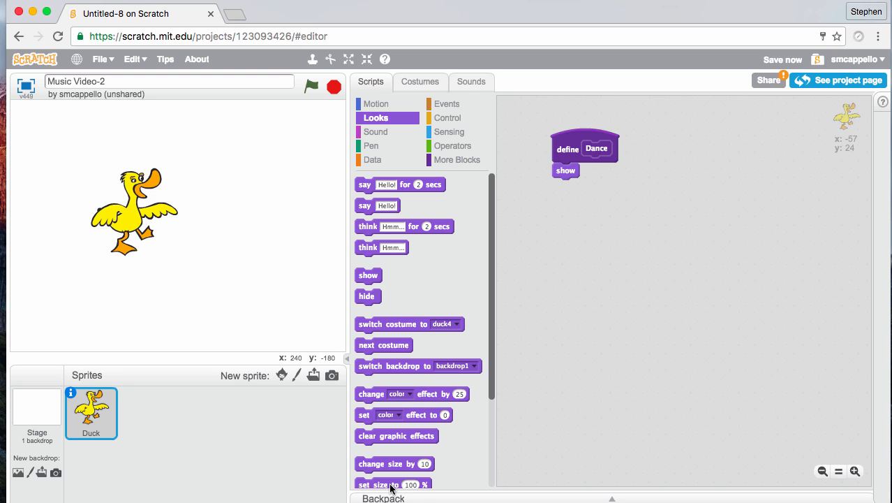
left_click_drag(392, 484, 566, 219)
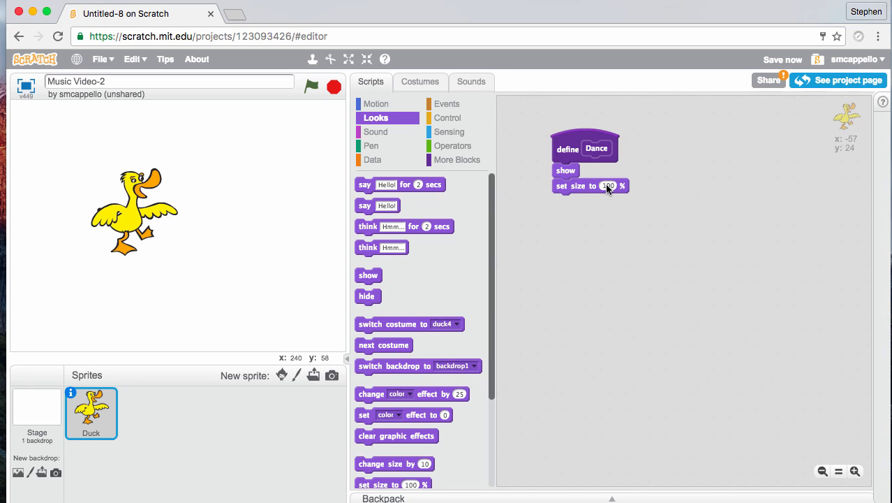
left_click(607, 186)
type("150")
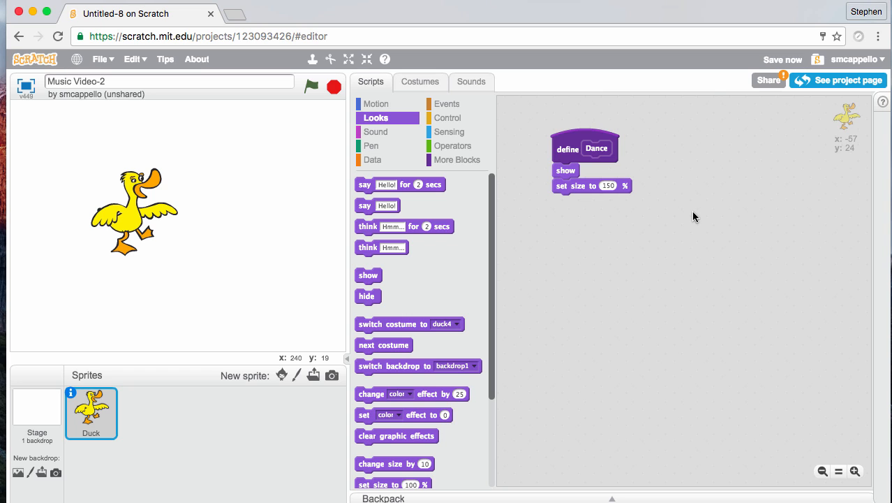
mouse_move(611, 214)
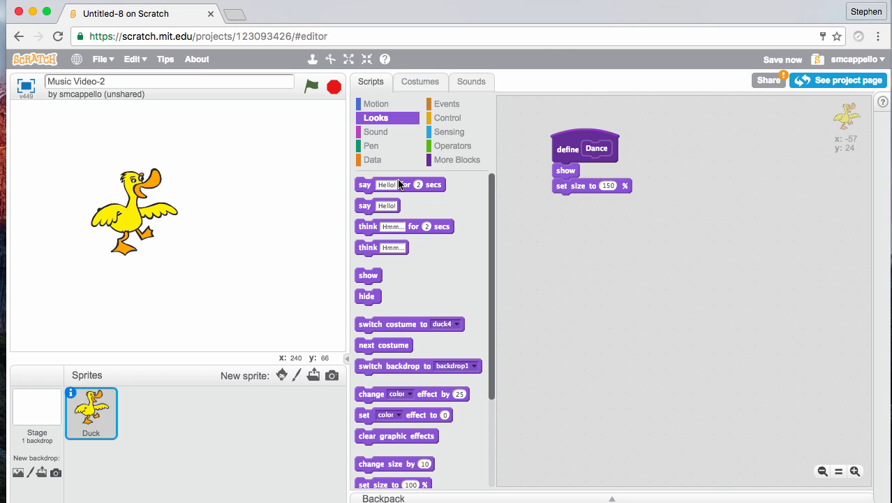
mouse_move(176, 143)
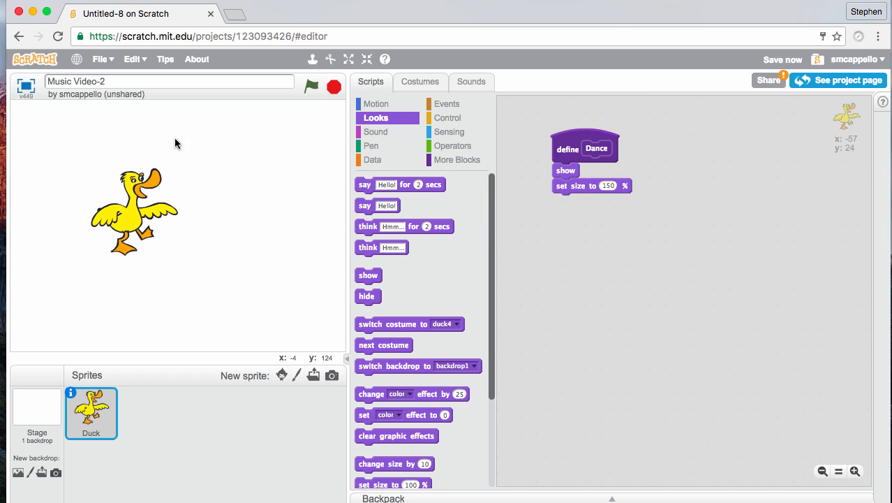
mouse_move(348, 128)
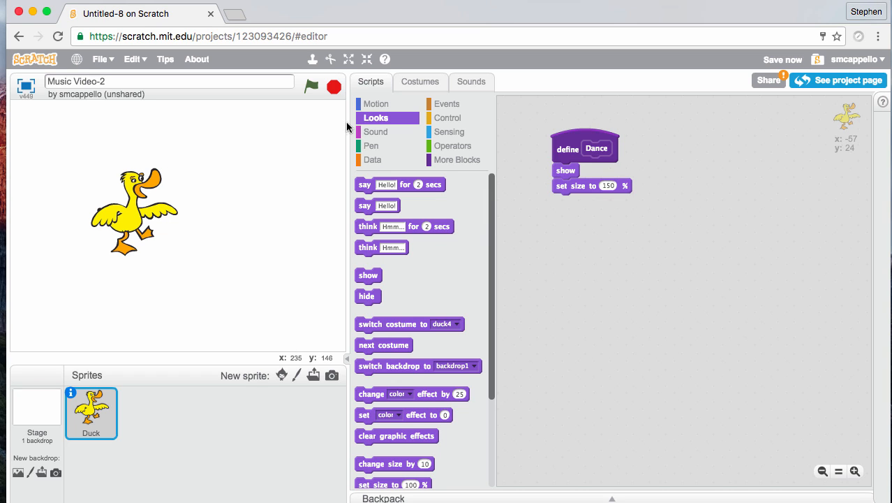
mouse_move(379, 82)
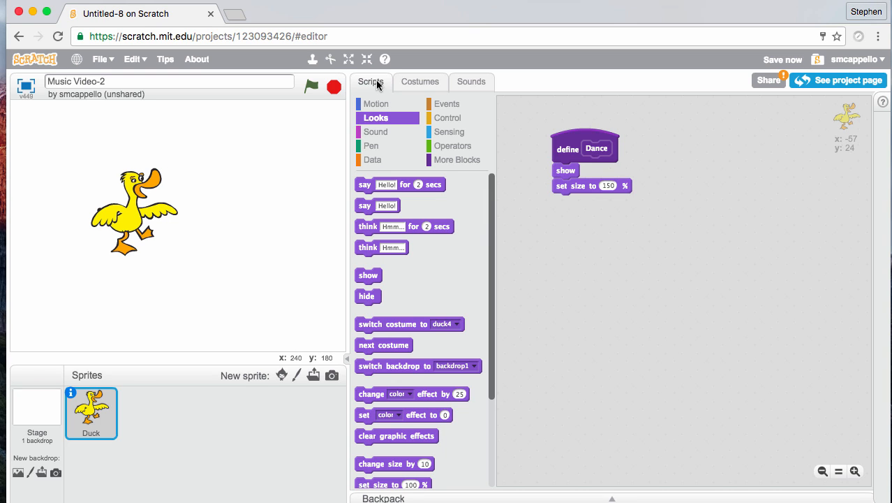
- Add a go to x: -25 y: 25 block below set size in define Dance
left_click(375, 103)
type("-25")
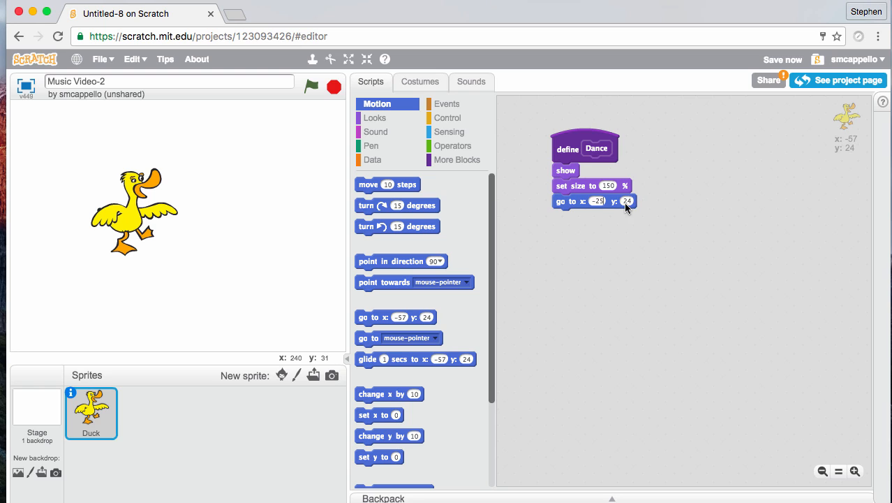
left_click(626, 201)
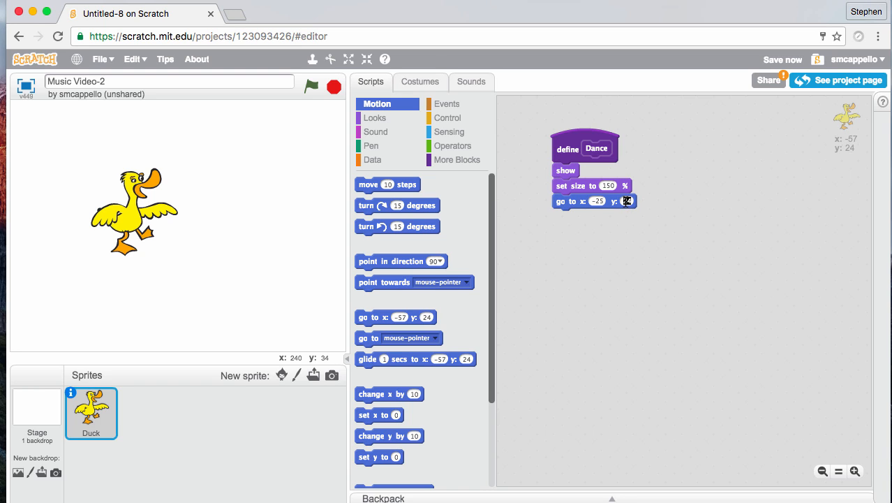
type("25")
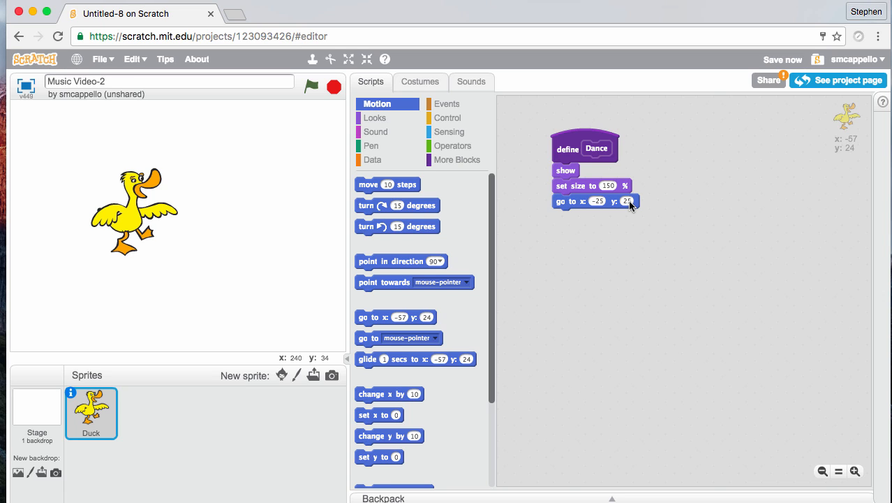
left_click(448, 118)
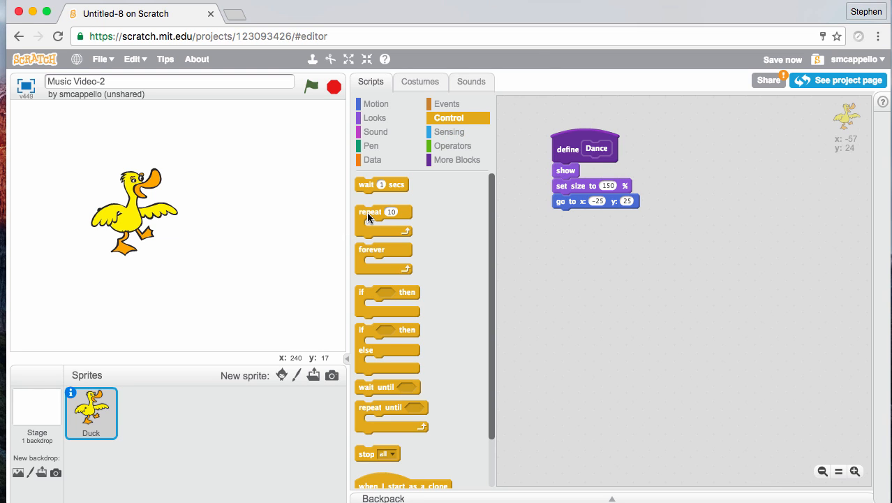
- Attach a repeat loop of costume changes under the go to block in define Dance
left_click_drag(383, 211, 542, 216)
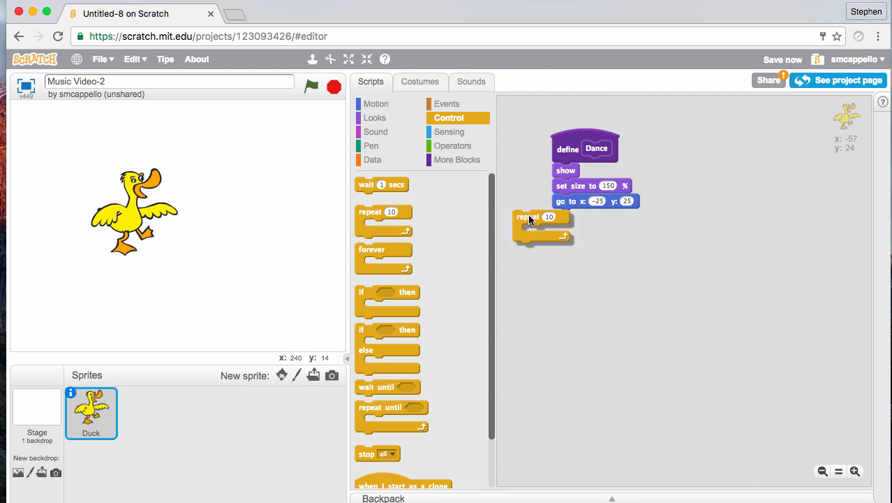
left_click_drag(527, 216, 569, 216)
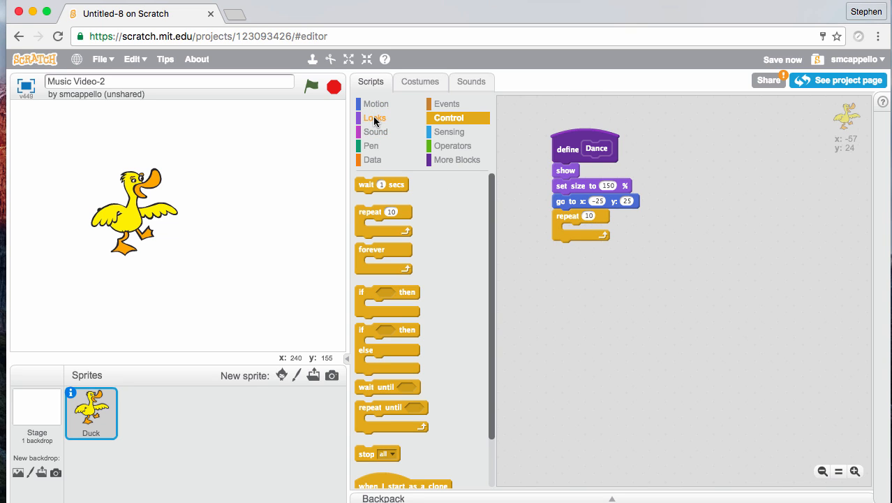
mouse_move(377, 124)
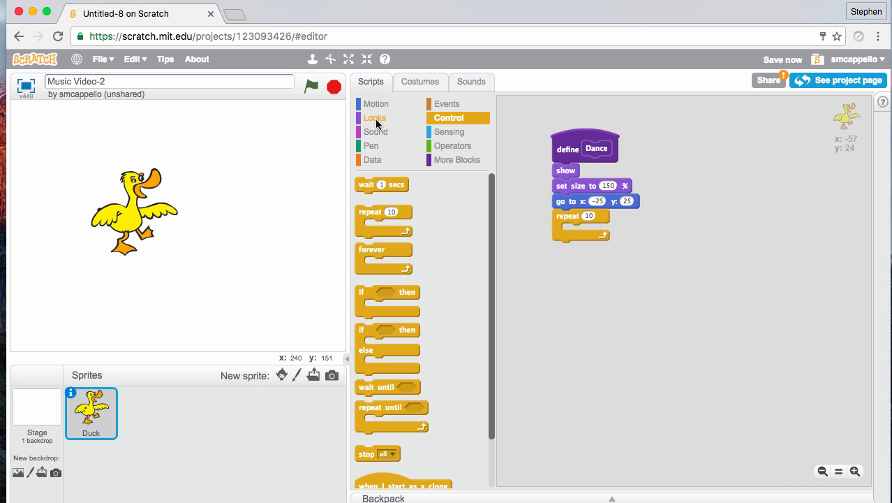
left_click(375, 117)
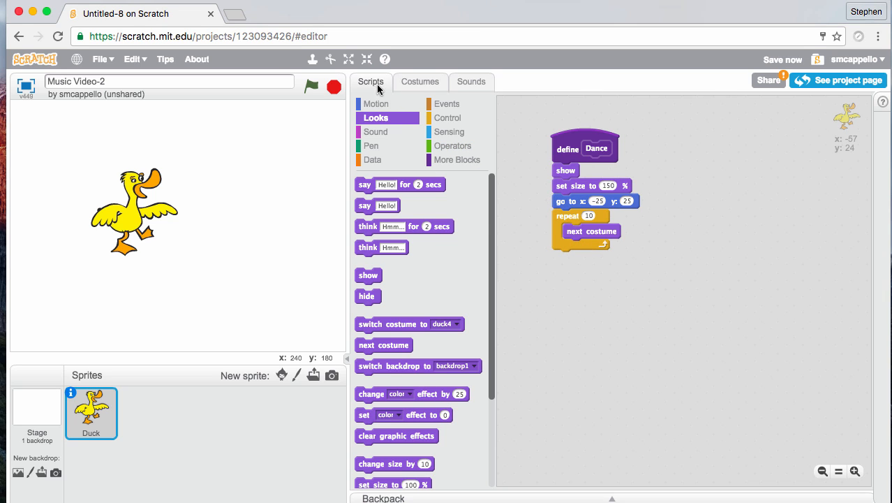
left_click(449, 117)
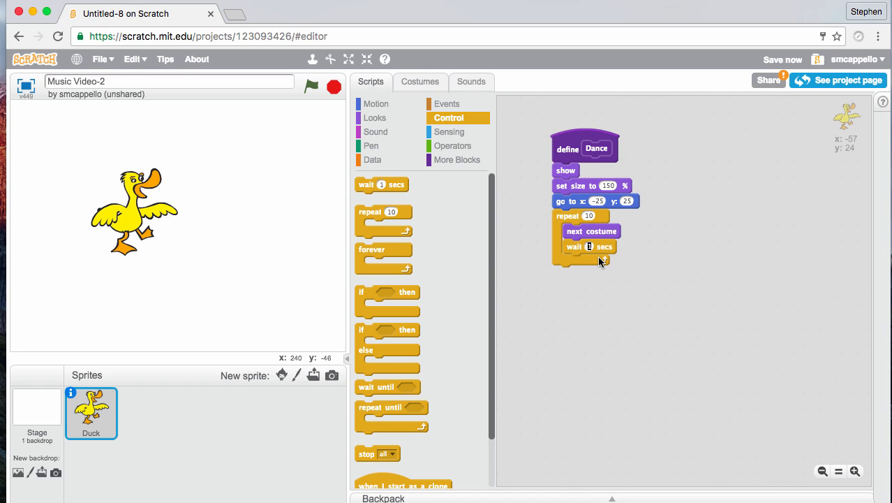
- Set the wait to .2 seconds and add a hide block after the loop
type("2")
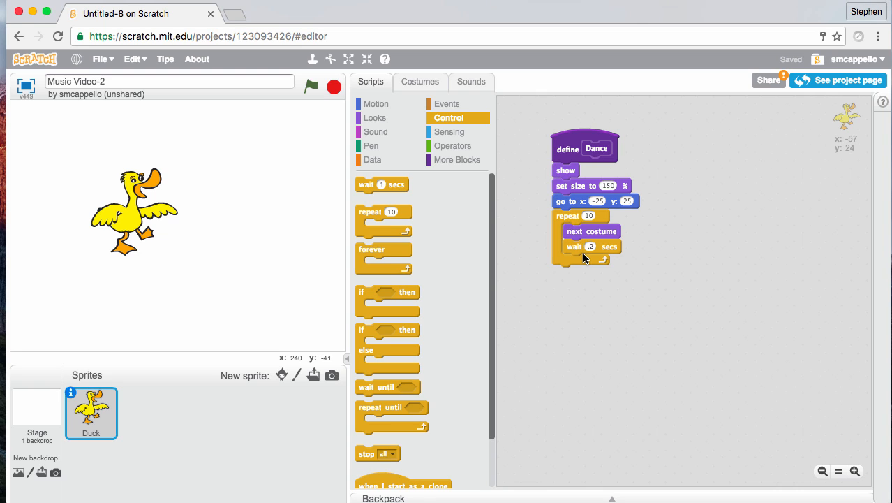
mouse_move(578, 254)
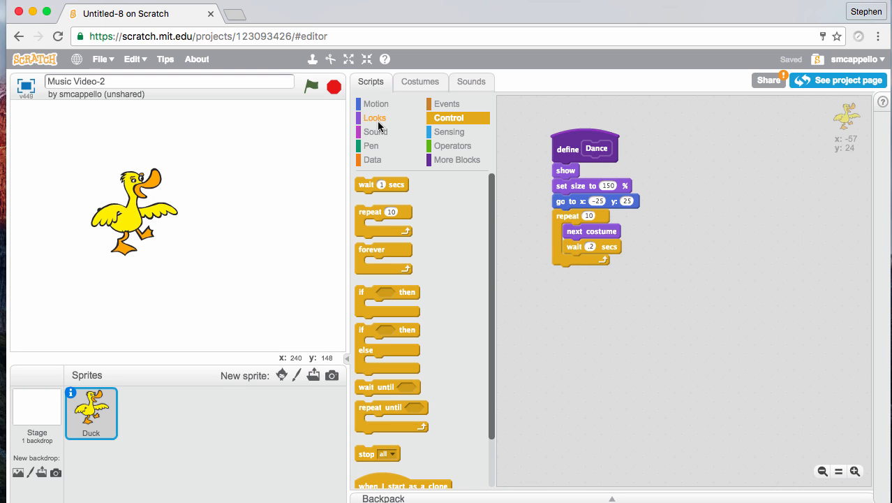
left_click(375, 117)
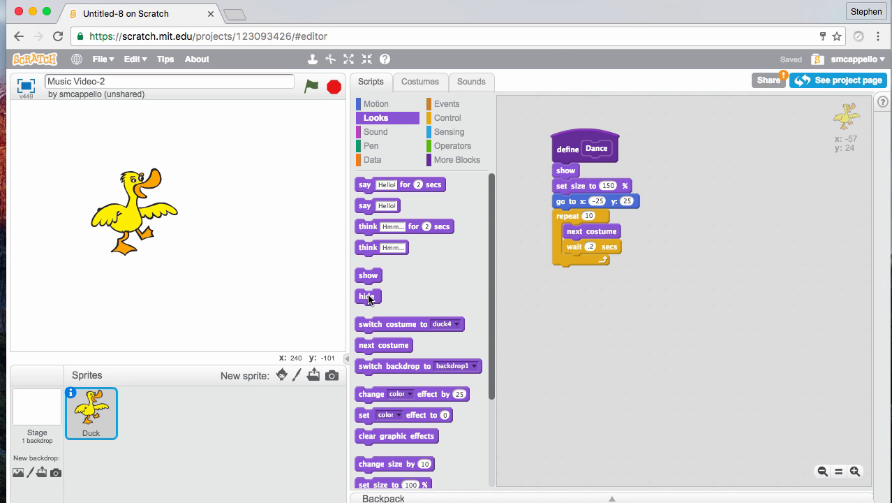
left_click_drag(368, 296, 564, 273)
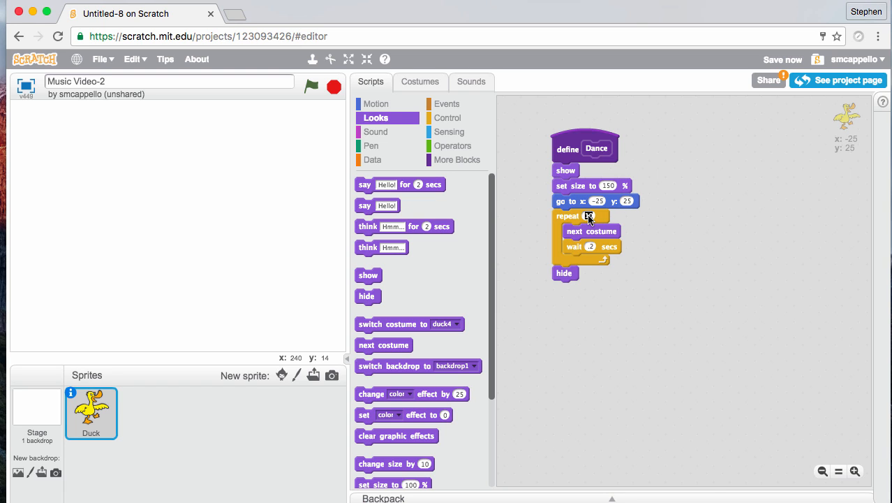
- Change the loop to repeat 20 times with .1-second waits, then run Dance to test
left_click(589, 216)
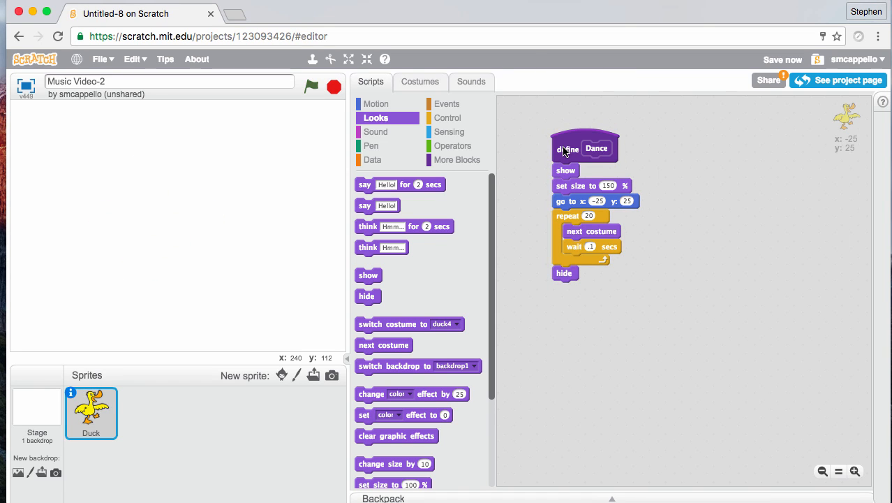
left_click(574, 147)
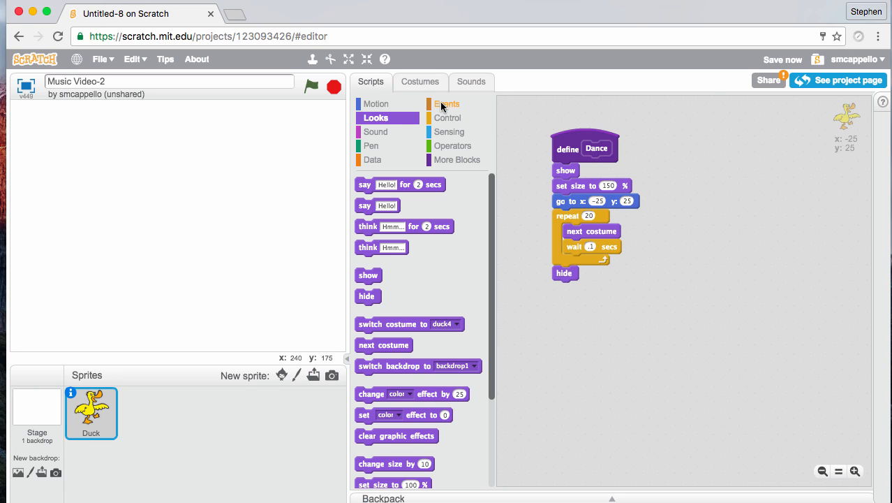
- Add a 'when green flag clicked' hat with a forever loop containing the Dance block
left_click(447, 103)
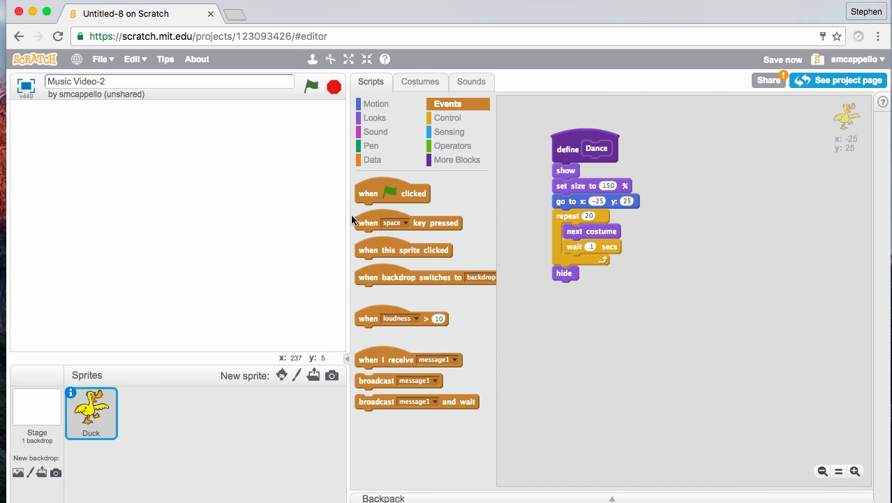
mouse_move(375, 200)
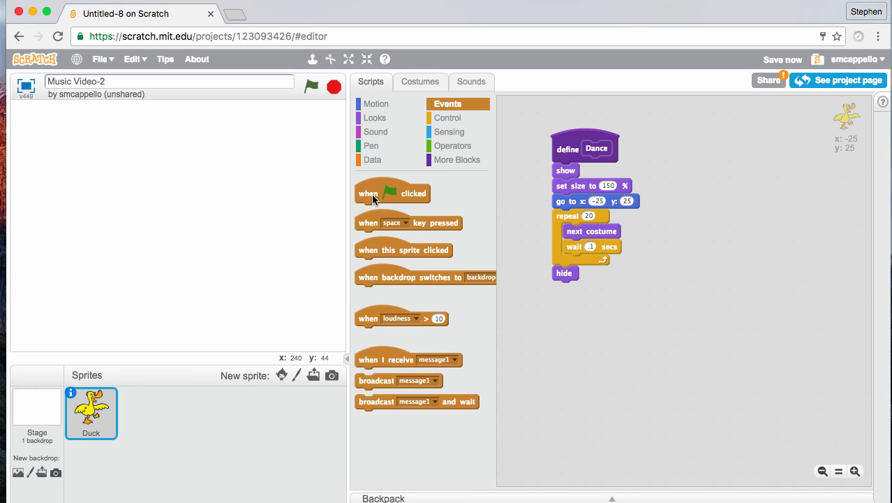
mouse_move(405, 200)
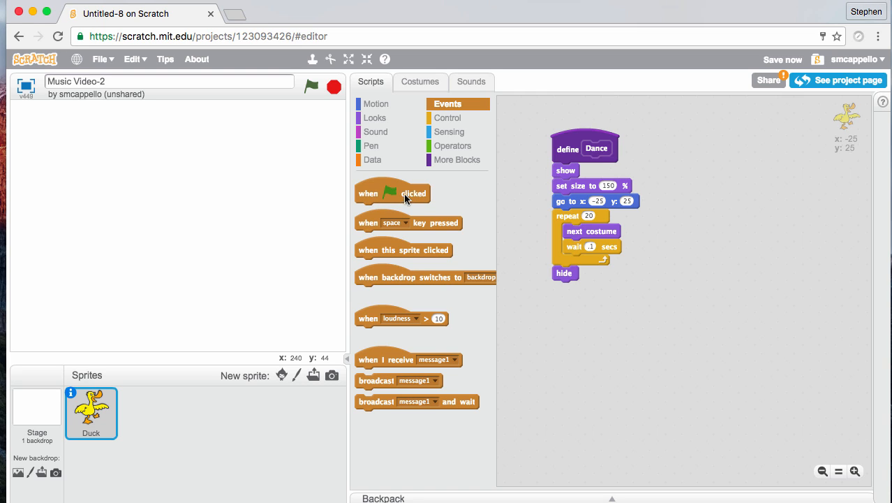
mouse_move(401, 217)
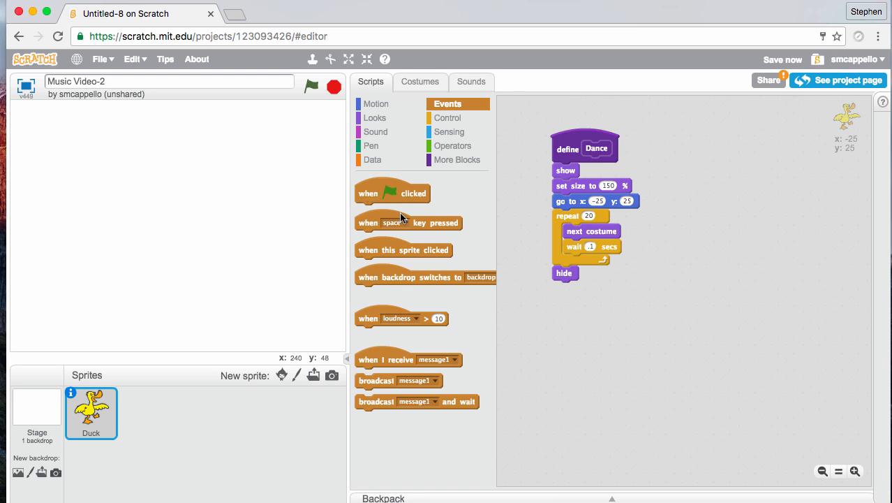
left_click_drag(392, 193, 578, 333)
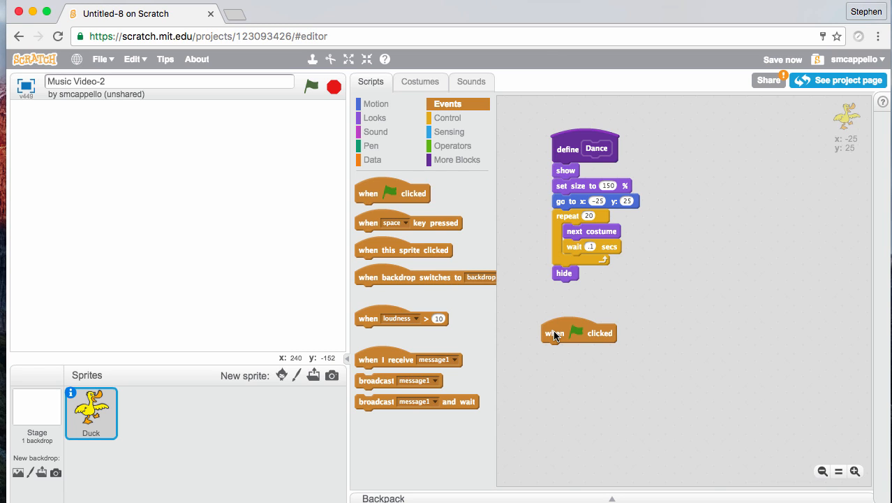
mouse_move(482, 283)
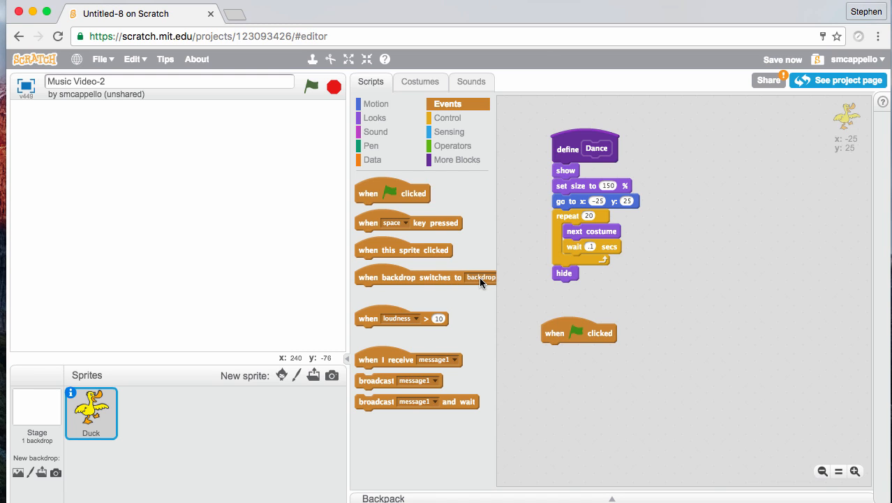
mouse_move(382, 164)
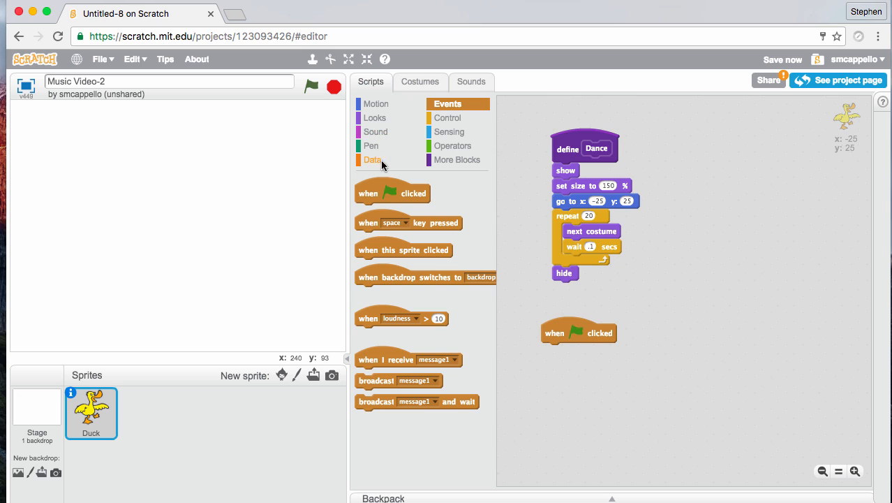
left_click(447, 117)
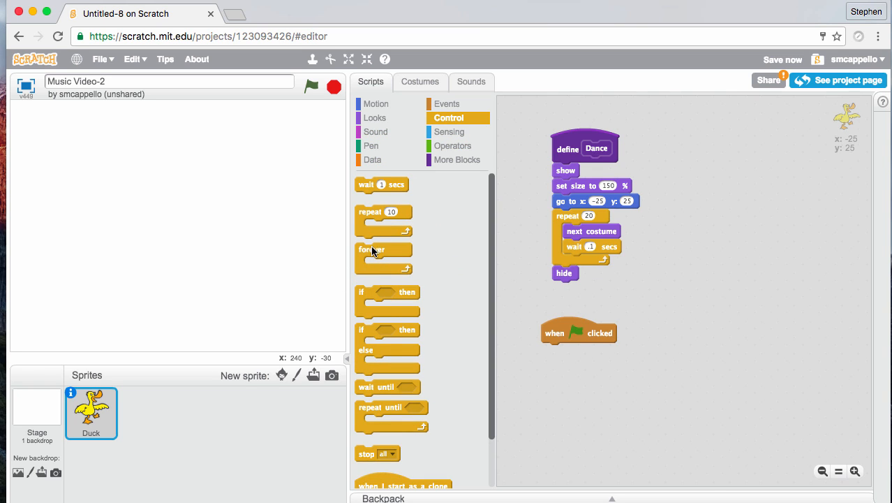
left_click_drag(372, 249, 565, 352)
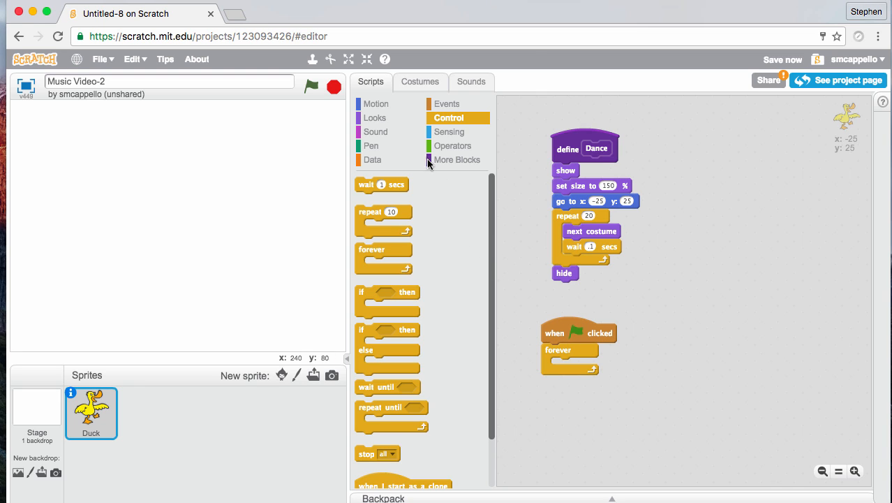
left_click(457, 160)
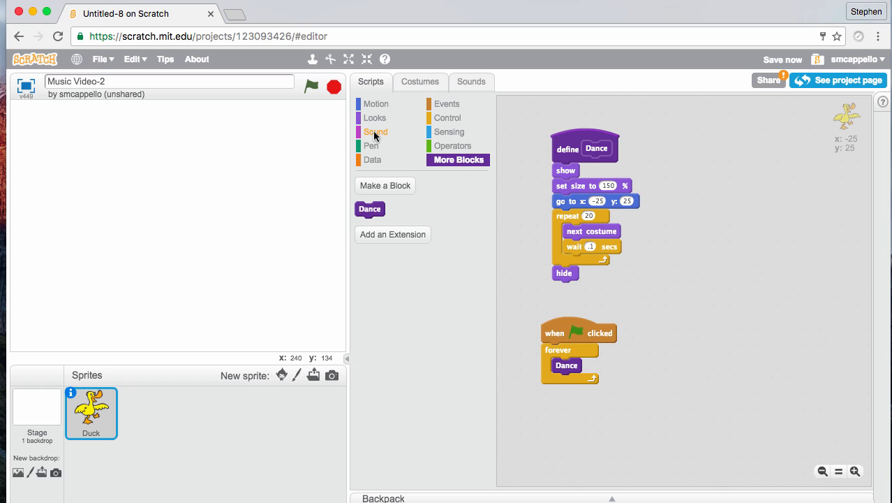
left_click(375, 131)
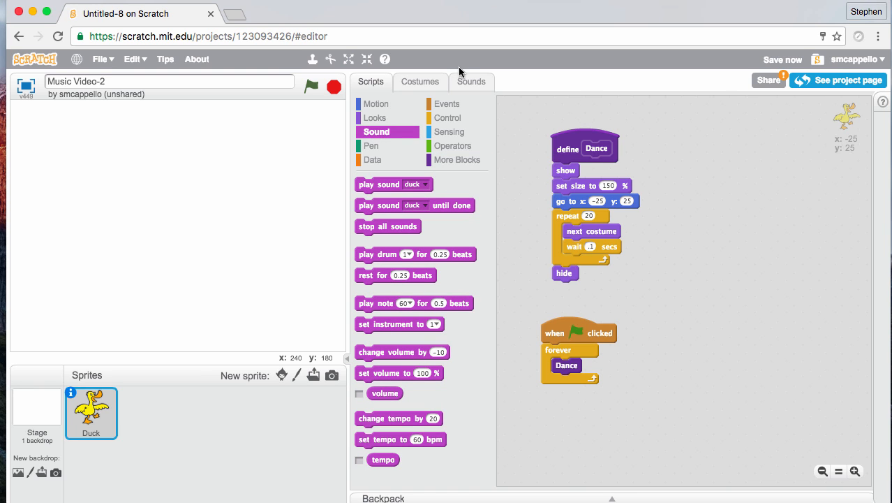
- Upload the Rick Dees - Disco Duck mp3 as the duck sprite's second sound
left_click(471, 81)
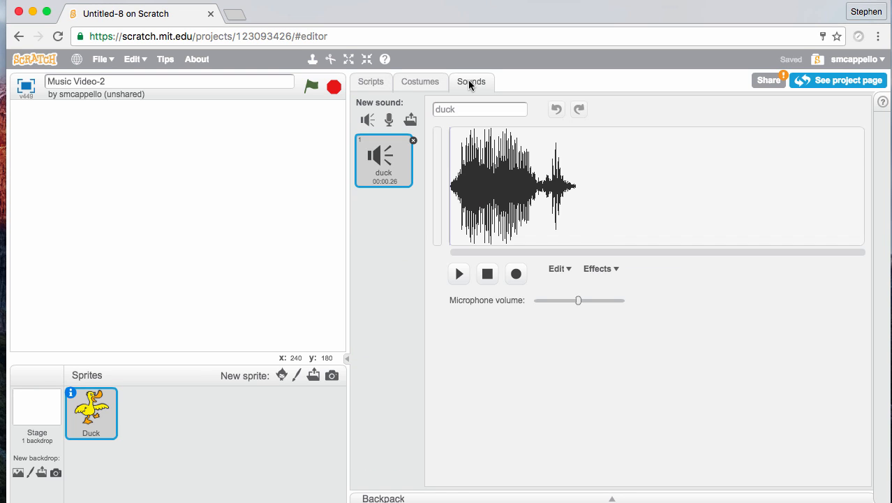
left_click(420, 82)
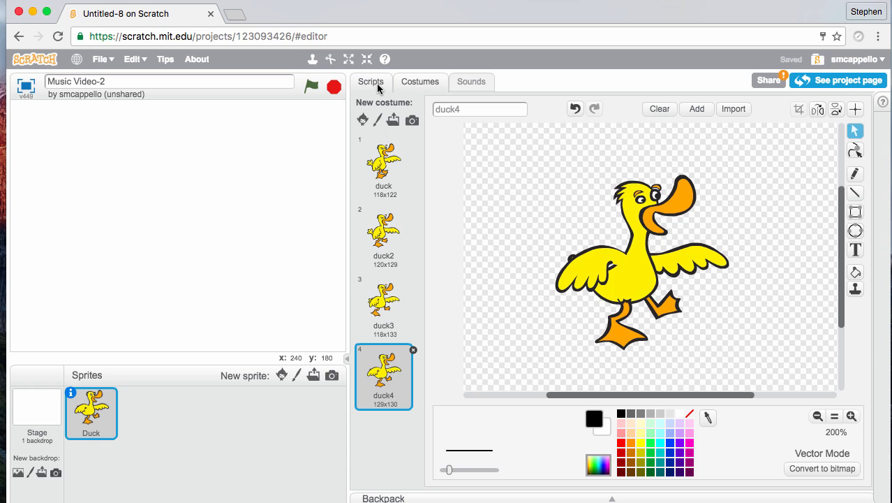
left_click(471, 81)
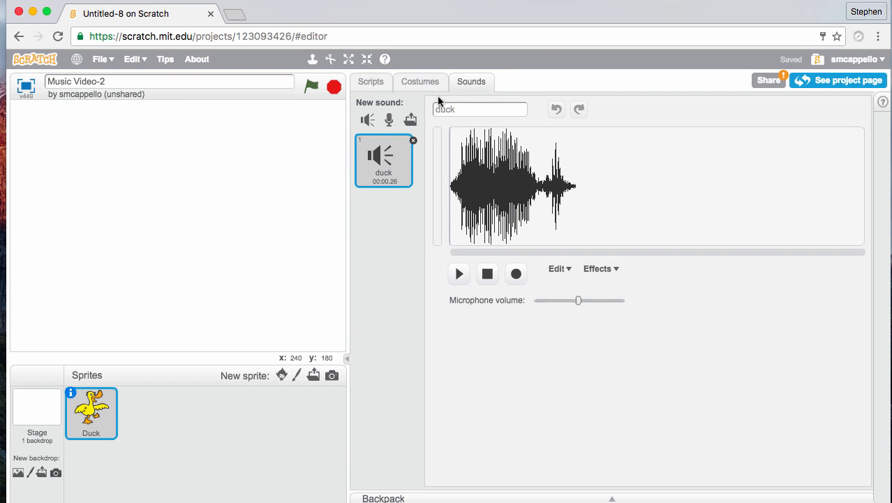
mouse_move(409, 119)
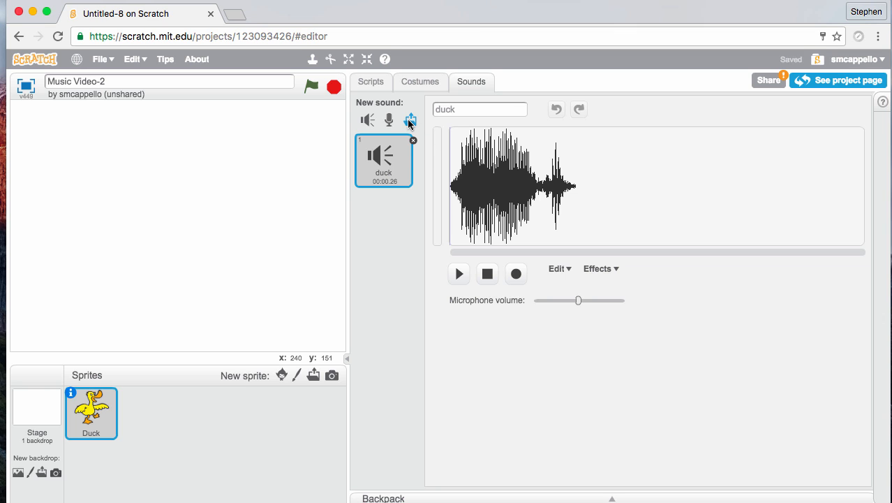
mouse_move(409, 120)
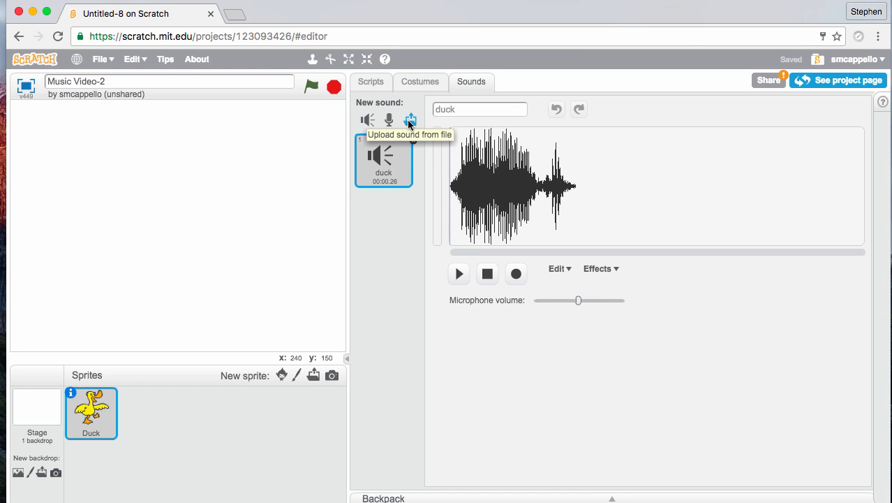
left_click(409, 119)
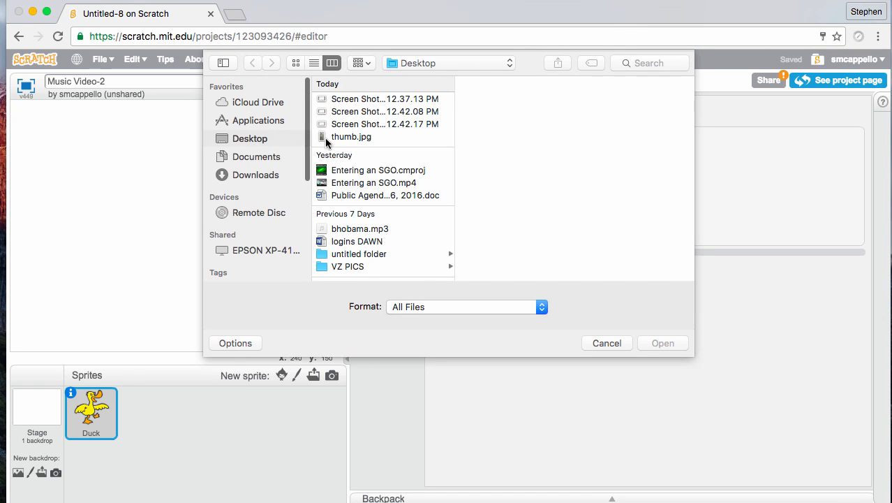
left_click(254, 174)
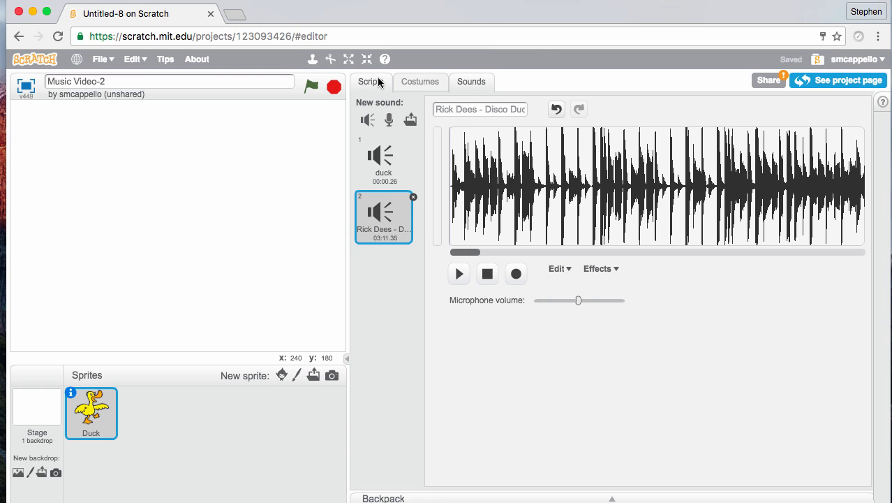
- Insert 'play sound Rick Dees – Disco Duck.mp3' between the green-flag hat and the forever loop
left_click(370, 82)
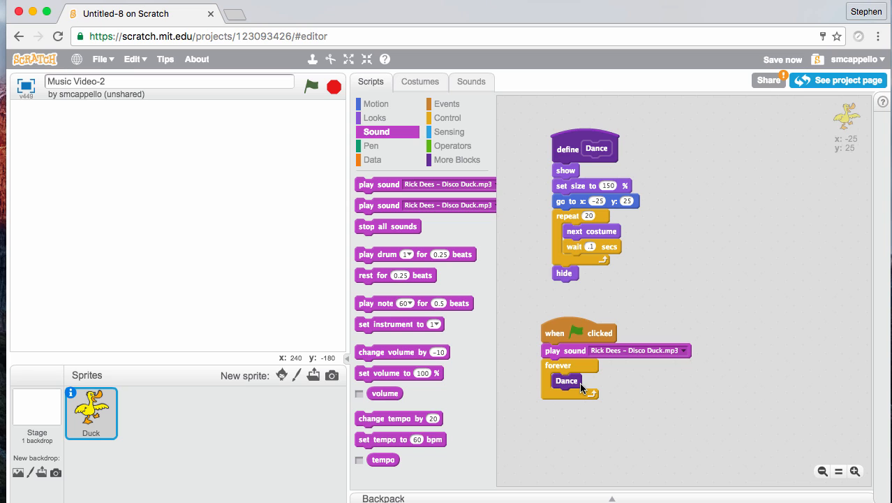
mouse_move(496, 325)
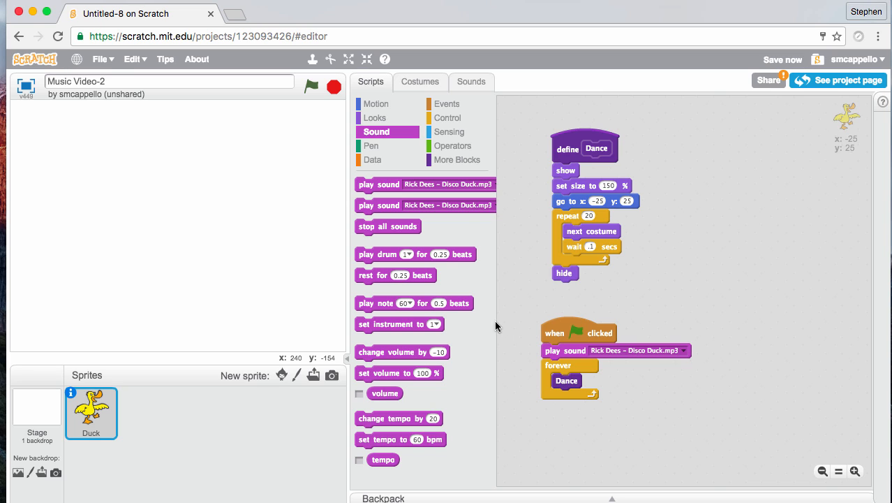
left_click(448, 117)
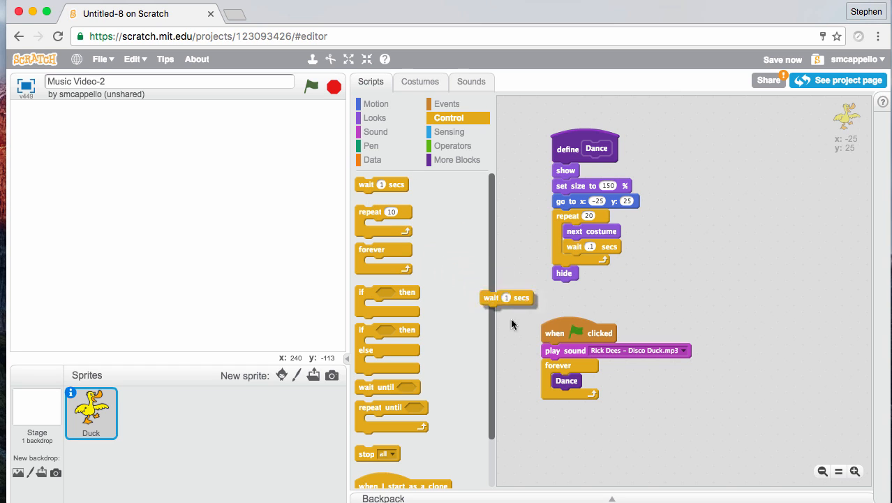
- Place a 'wait 1 secs' block below Dance inside the forever loop
left_click_drag(508, 298, 573, 382)
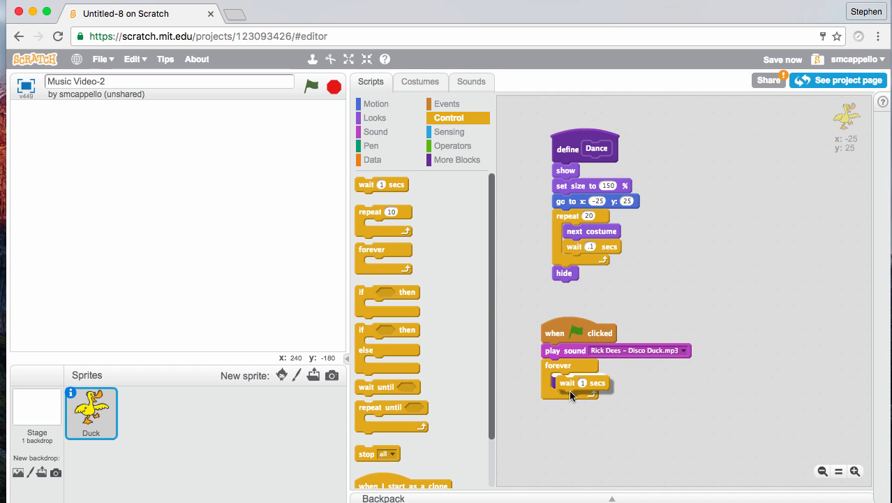
left_click_drag(597, 148, 565, 381)
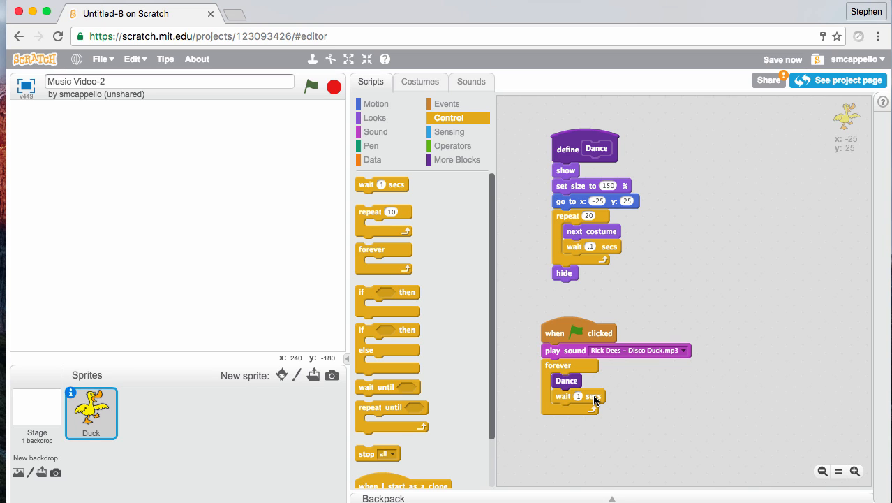
mouse_move(602, 404)
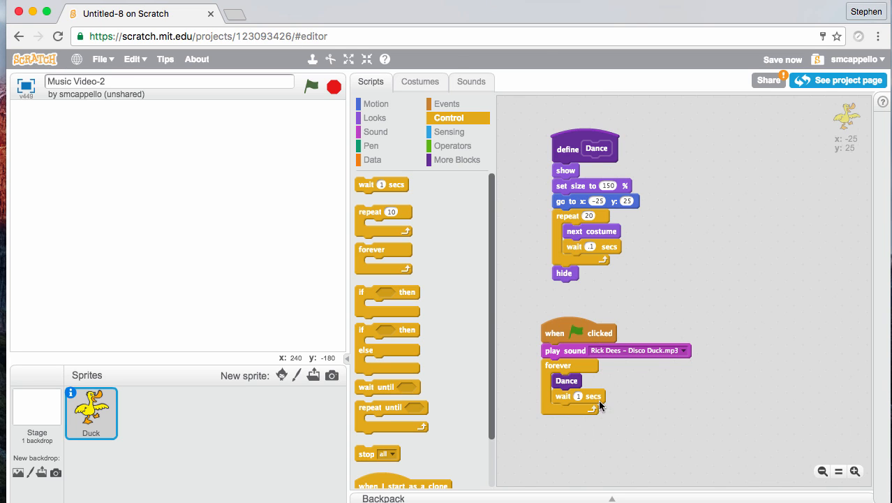
mouse_move(600, 207)
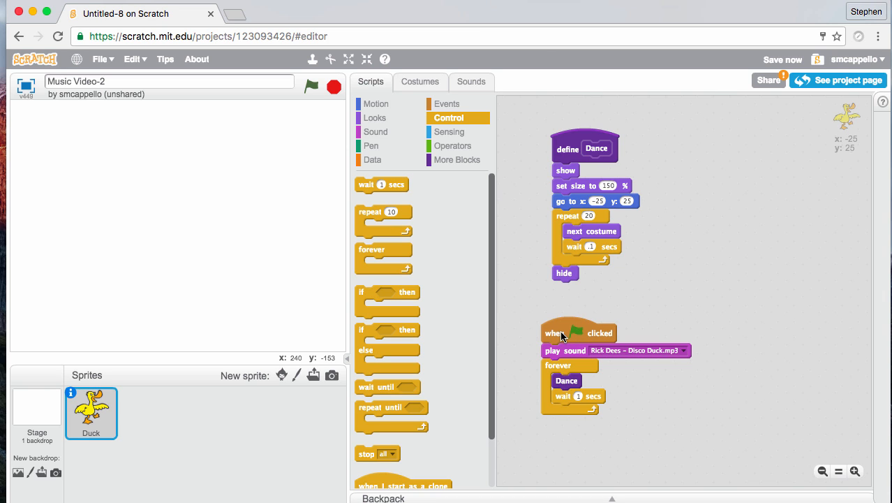
mouse_move(571, 333)
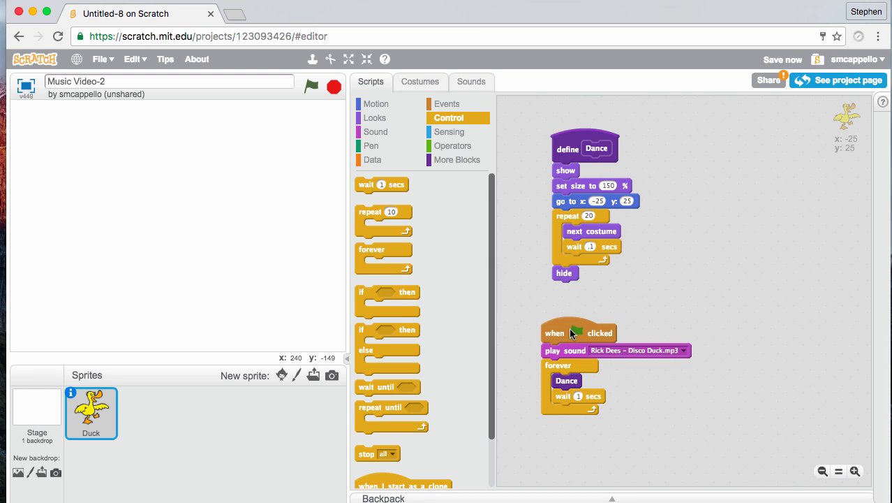